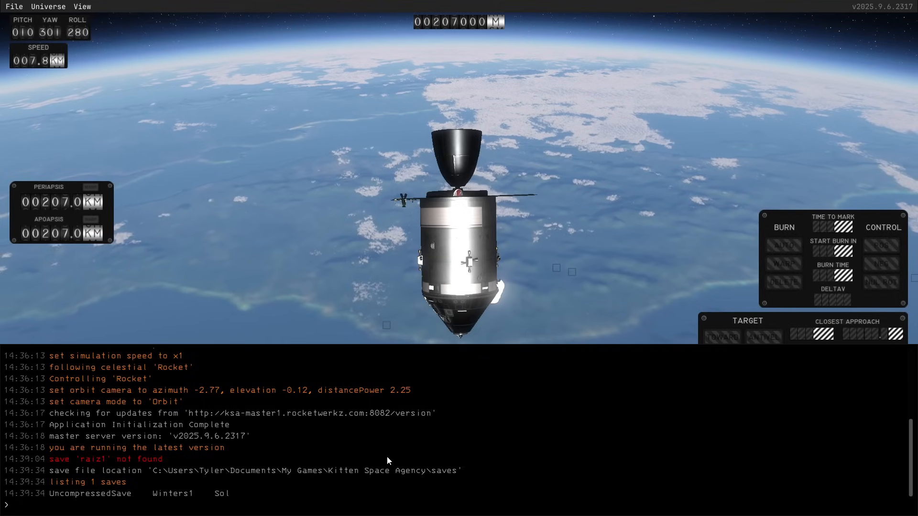
Load the Winters1 save from the console with 'load Winters1'.
type("load")
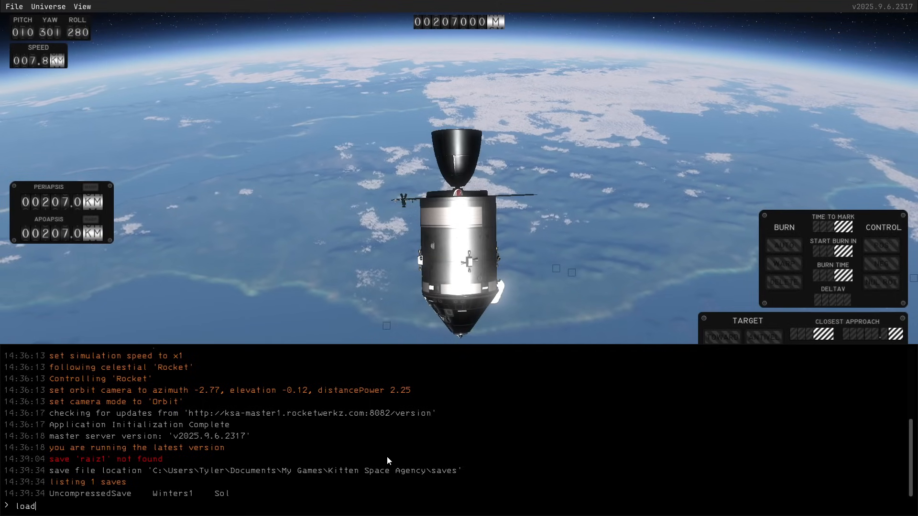
type("Winters")
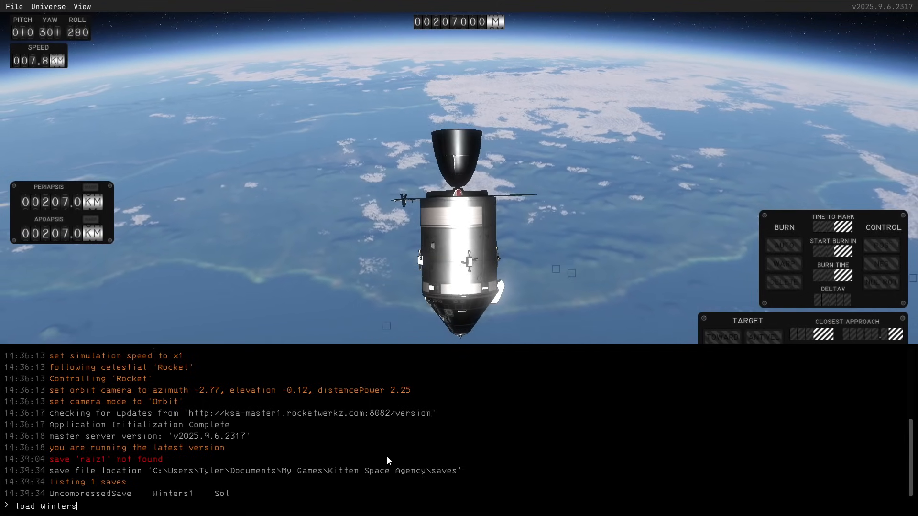
type("1")
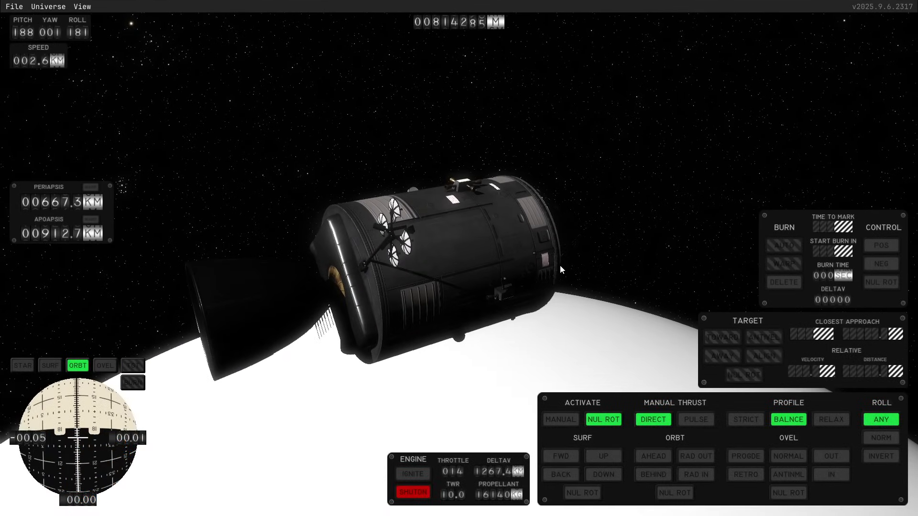
Save the current flight as a new save named Winters2.
left_click(13, 7)
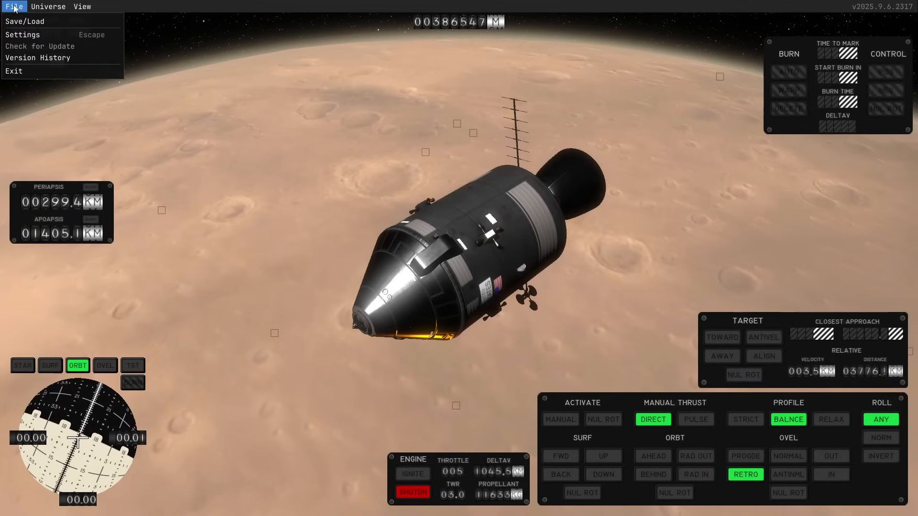
left_click(25, 21)
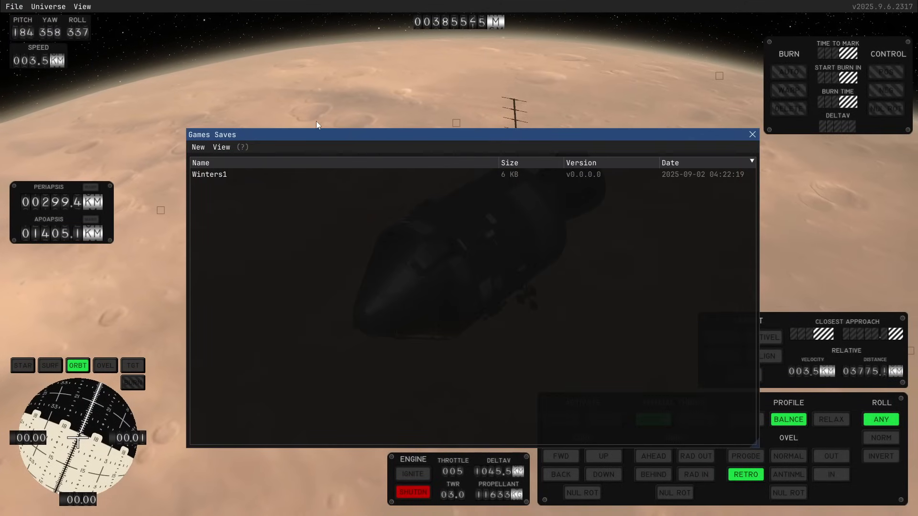
left_click(202, 163)
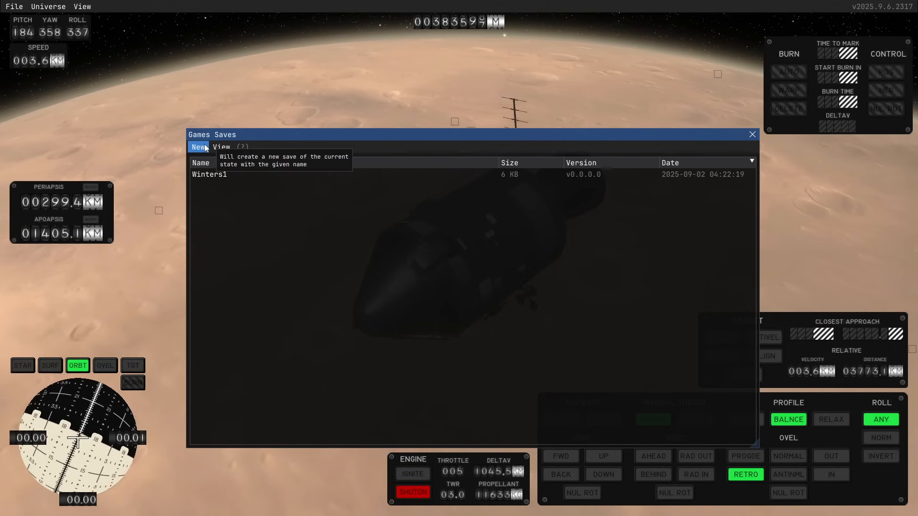
left_click(198, 147)
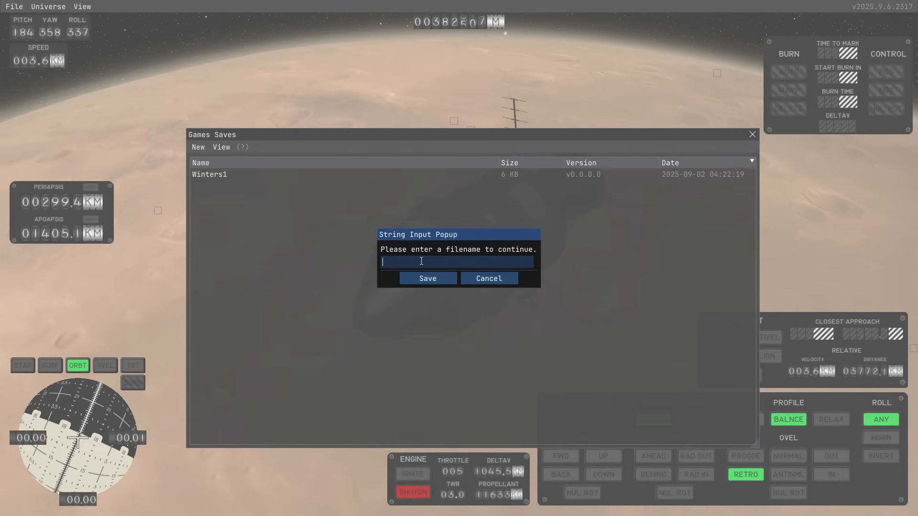
type("Winters")
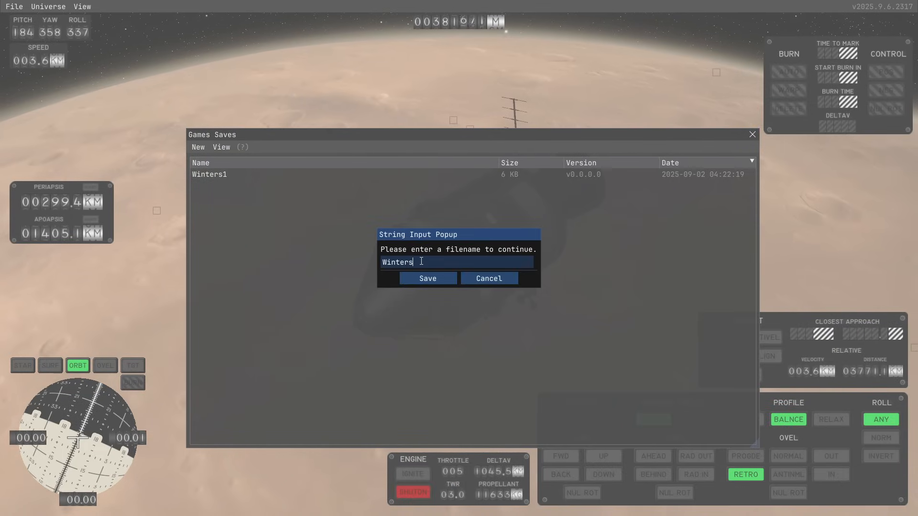
left_click(427, 278)
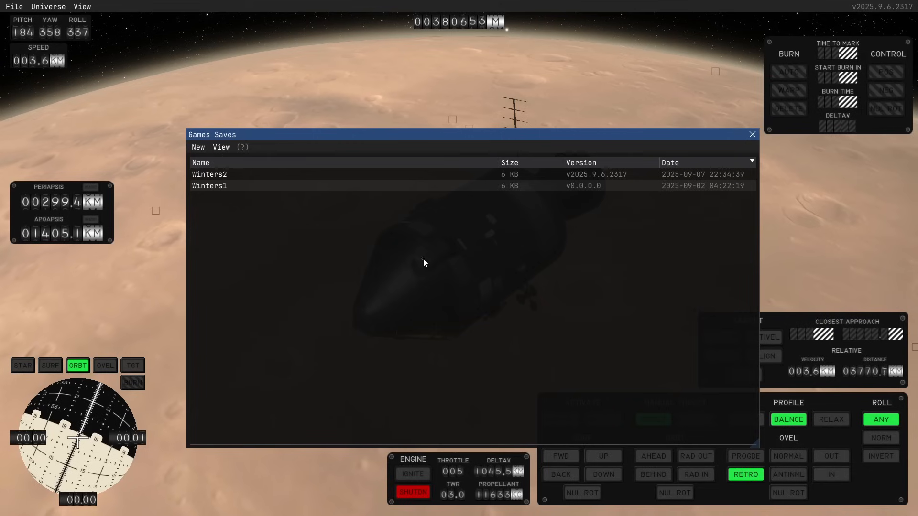
mouse_move(416, 247)
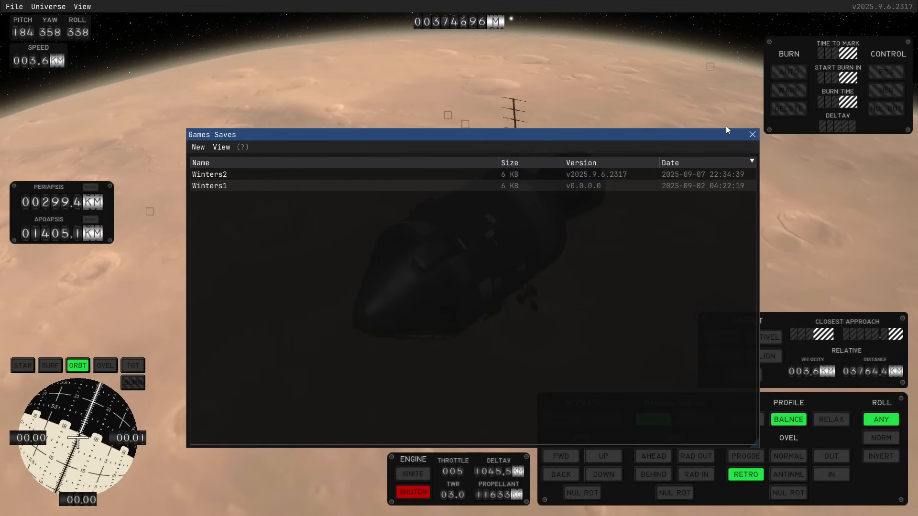
Close the Games Saves window and bring up the solar-system map.
left_click(209, 186)
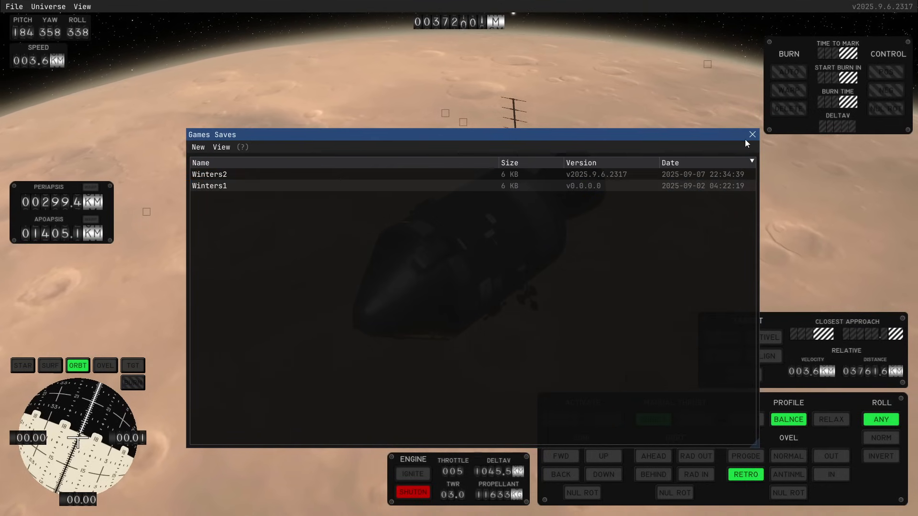
left_click(753, 134)
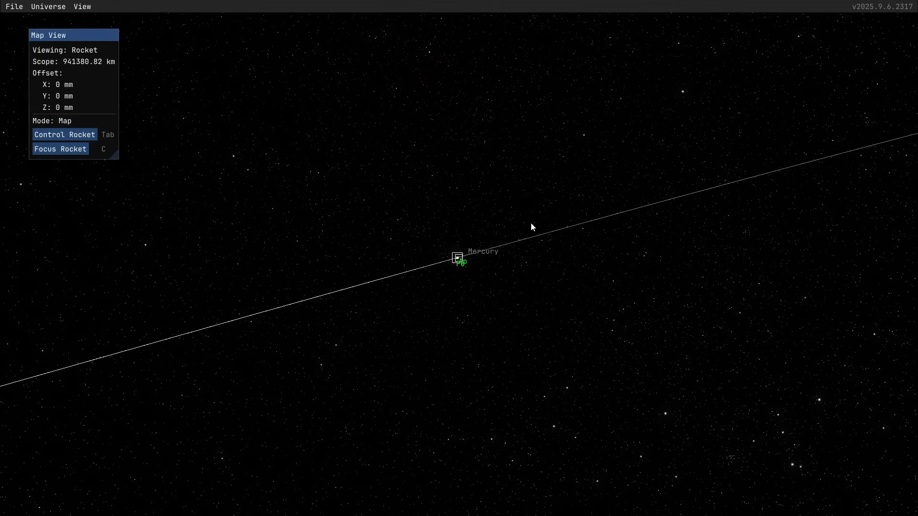
scroll("down", 3)
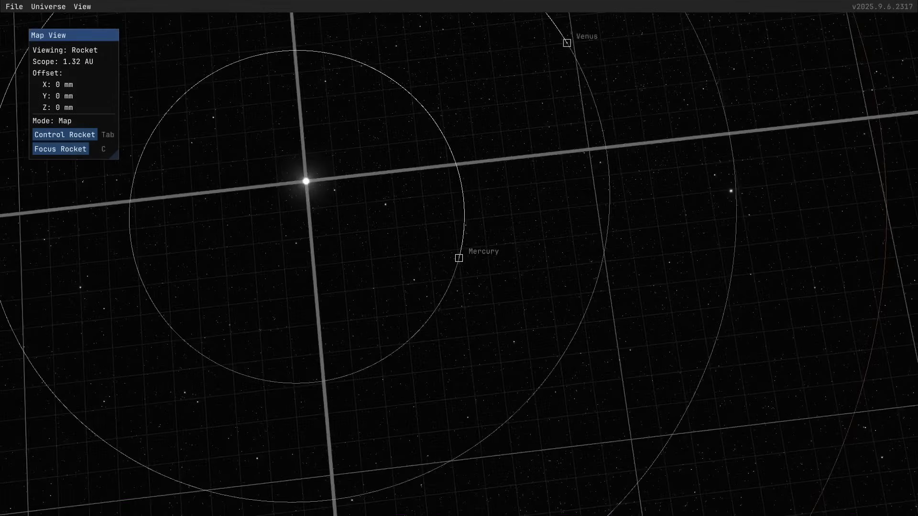
scroll("down", 3)
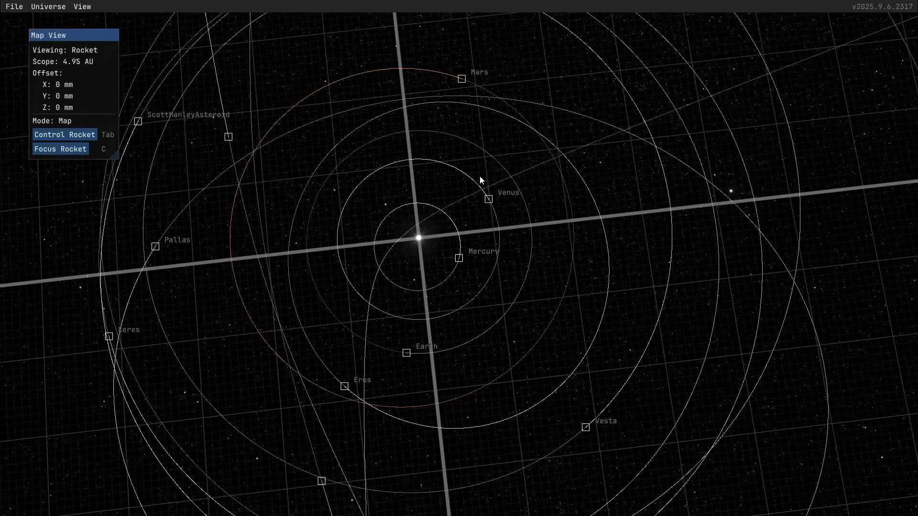
mouse_move(455, 78)
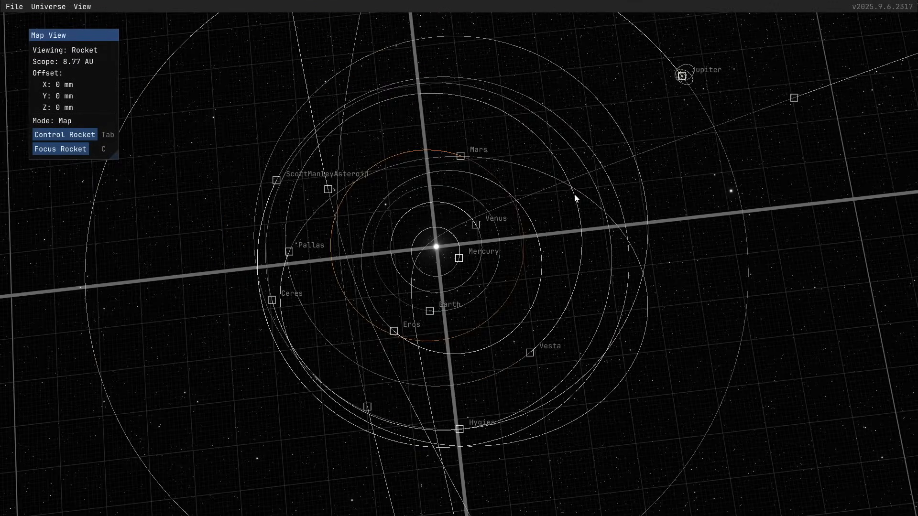
scroll("down", 3)
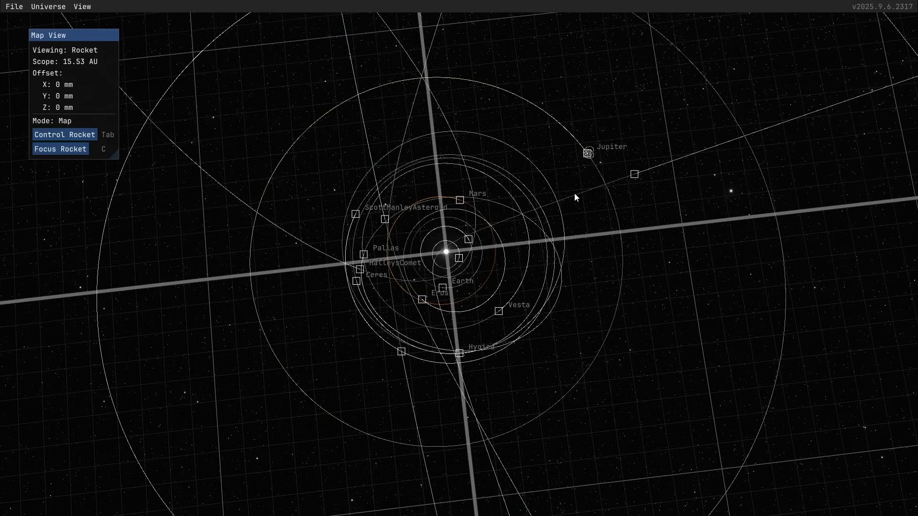
scroll("down", 3)
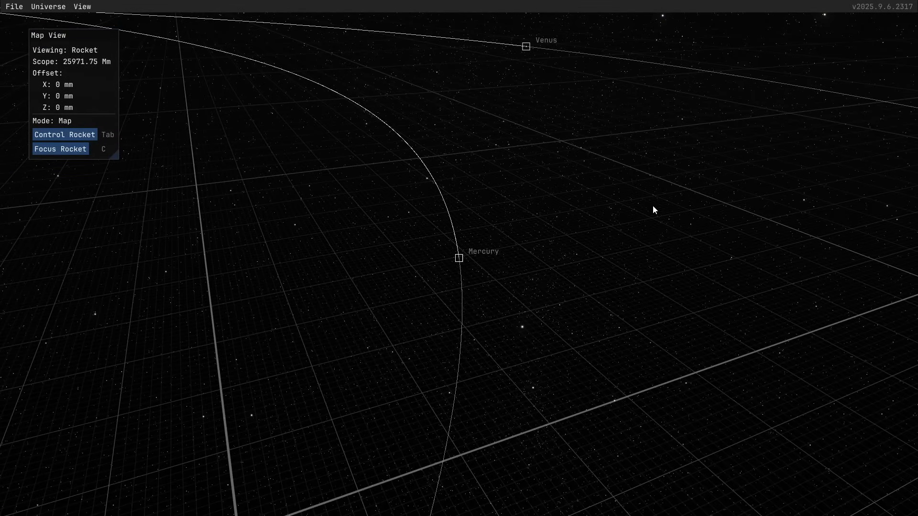
mouse_move(638, 203)
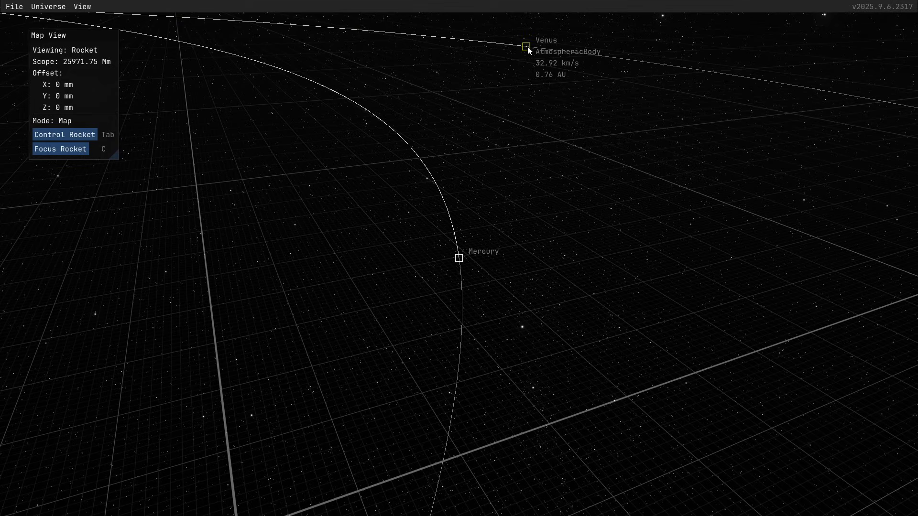
Set Venus as the navigation target and return to the flight view.
left_click(526, 47)
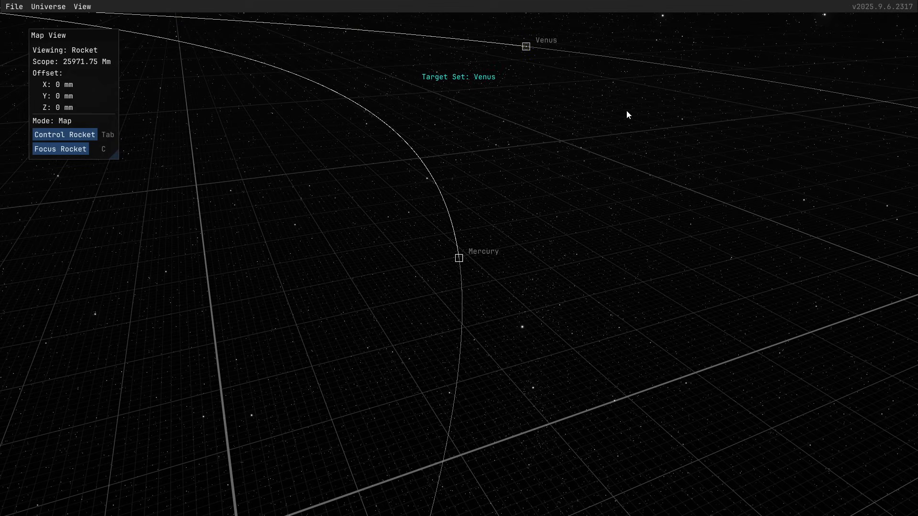
mouse_move(515, 129)
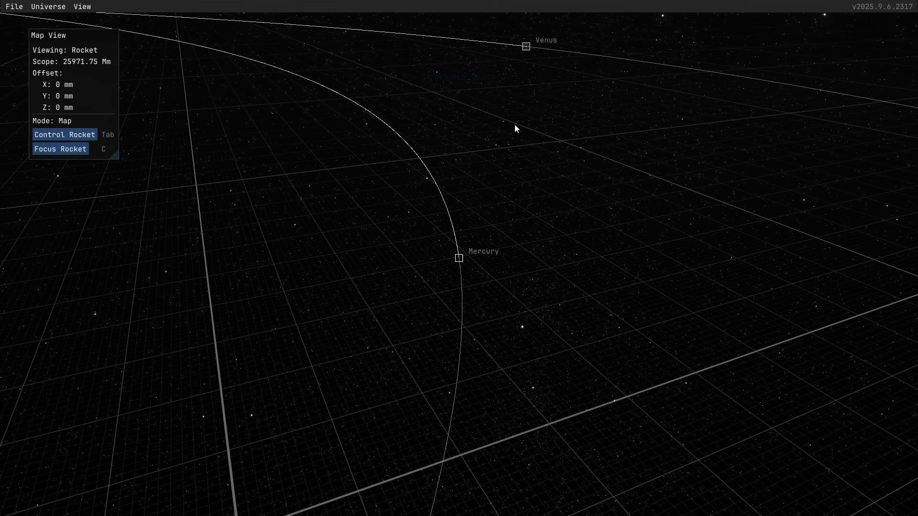
scroll("down", 3)
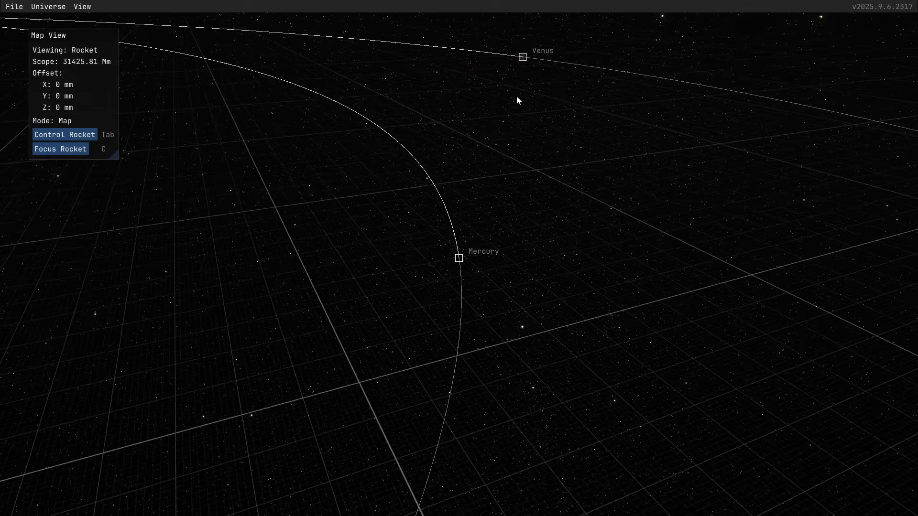
scroll("down", 3)
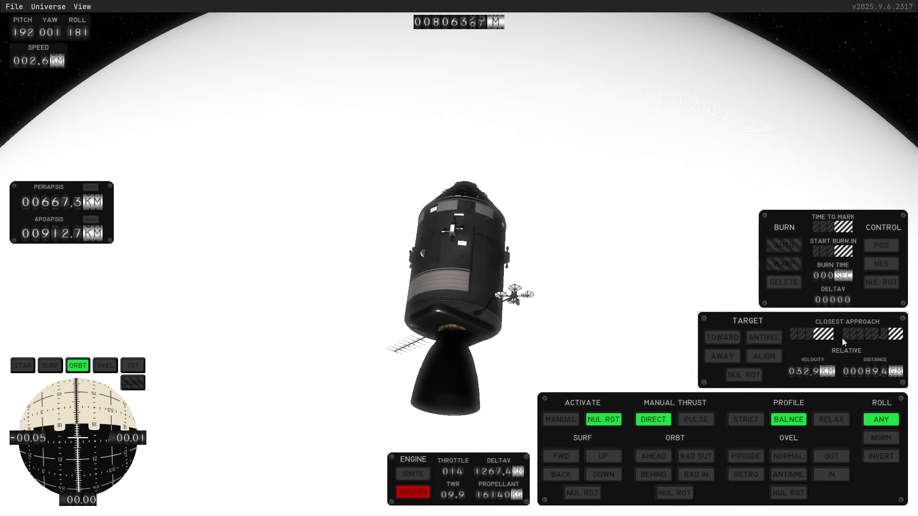
mouse_move(893, 372)
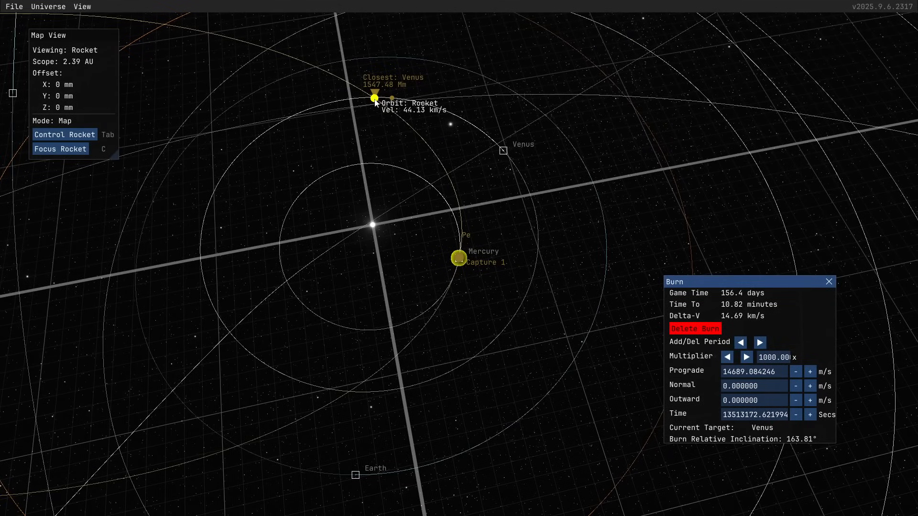
Raise the burn's prograde velocity in coarse steps toward a Venus encounter.
left_click(810, 372)
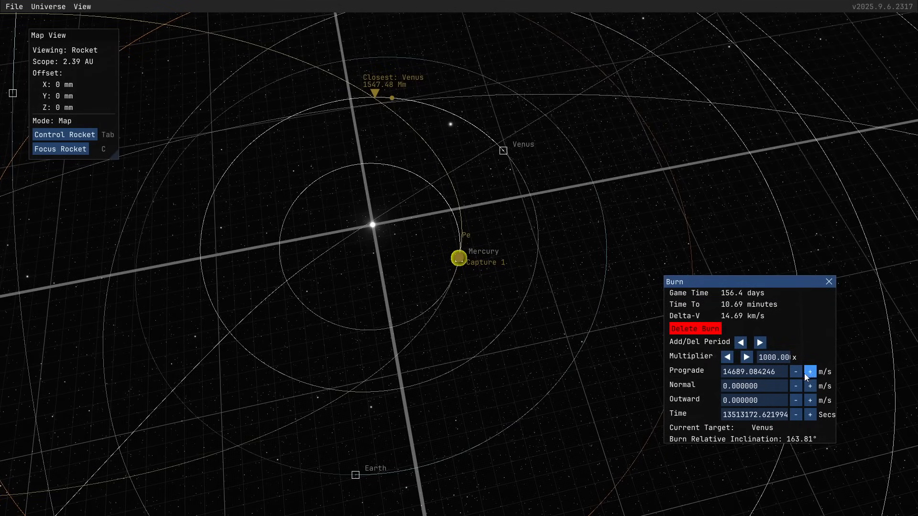
left_click(810, 371)
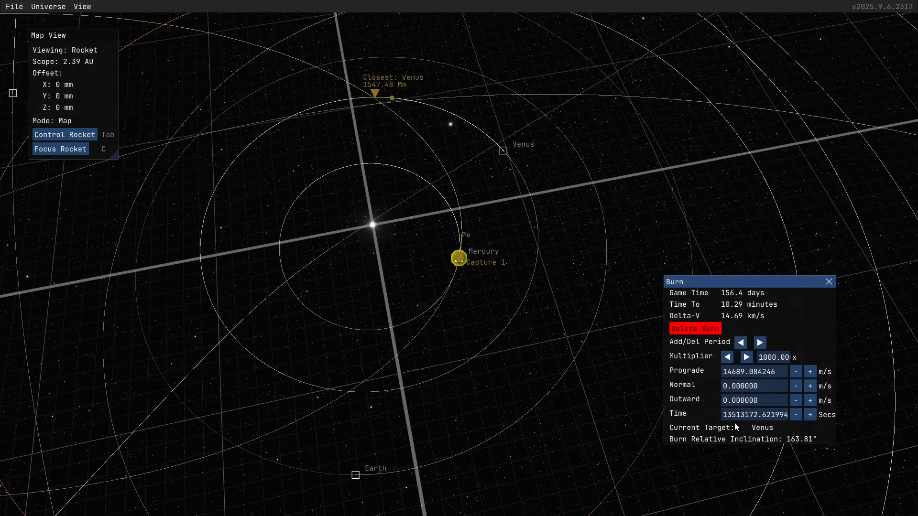
left_click(810, 372)
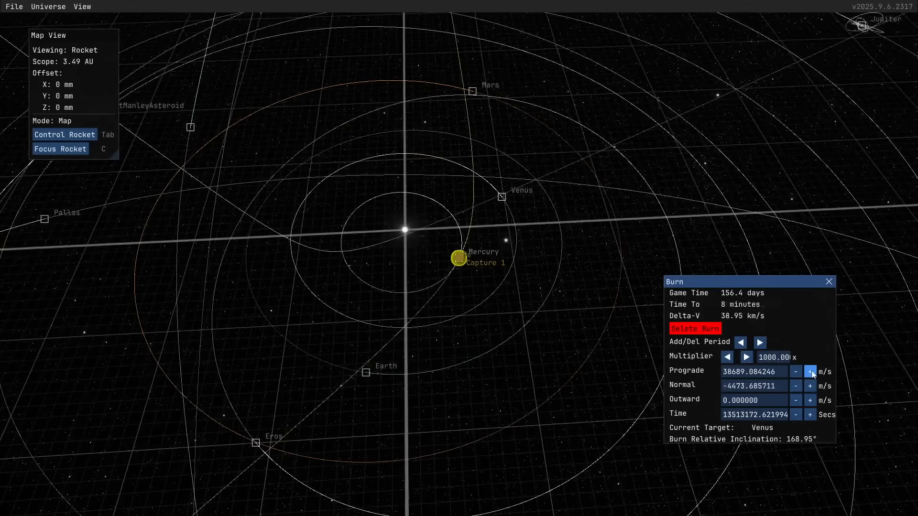
left_click(810, 371)
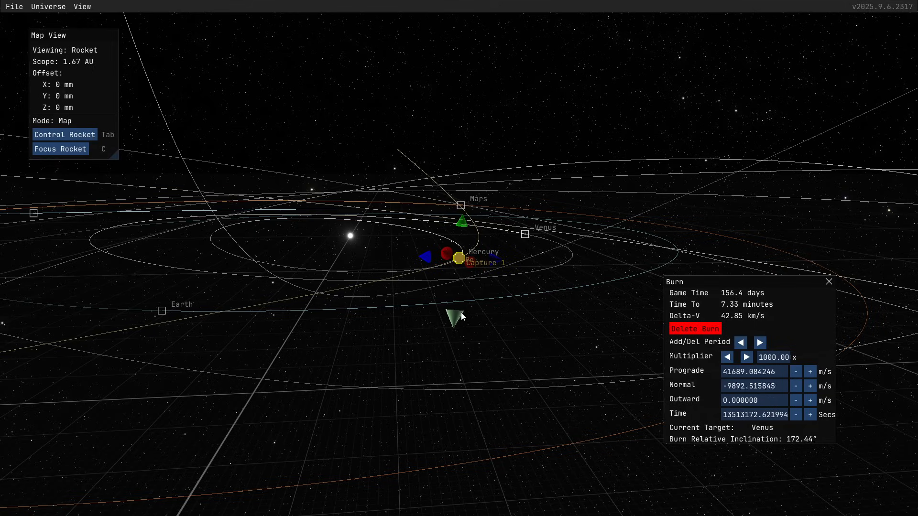
left_click(810, 386)
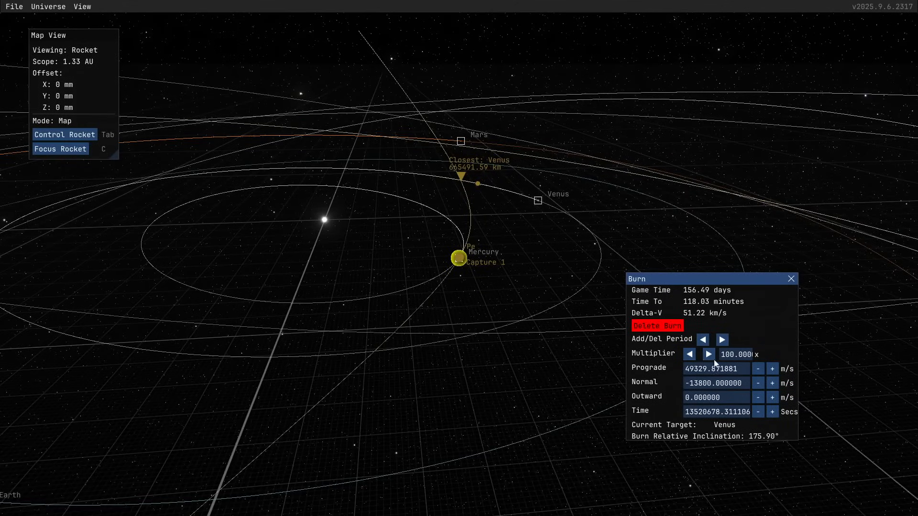
Fine-tune prograde and normal with a lower multiplier until a ~51 km/s Venus encounter appears.
left_click(757, 370)
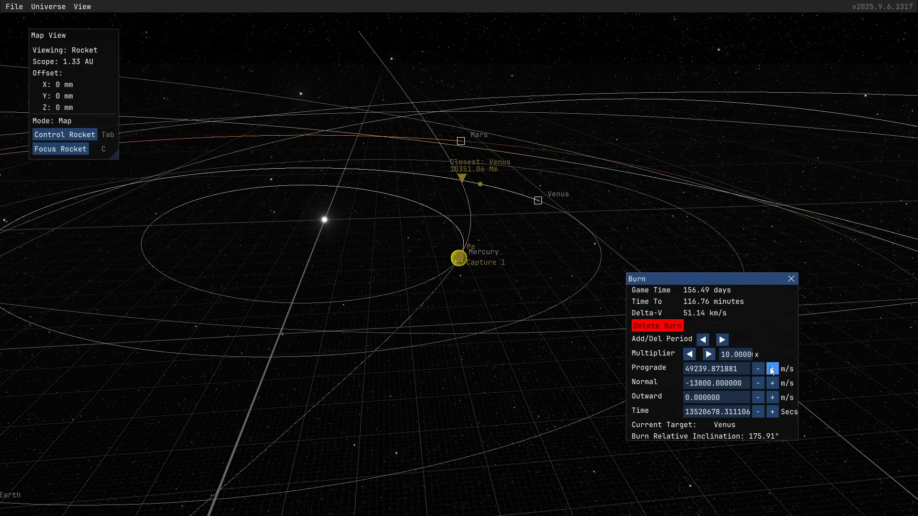
left_click(758, 369)
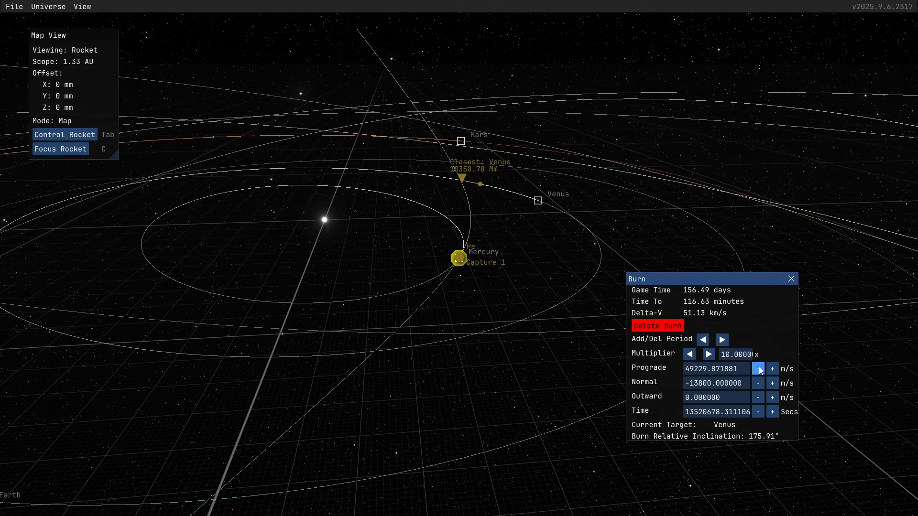
left_click(771, 369)
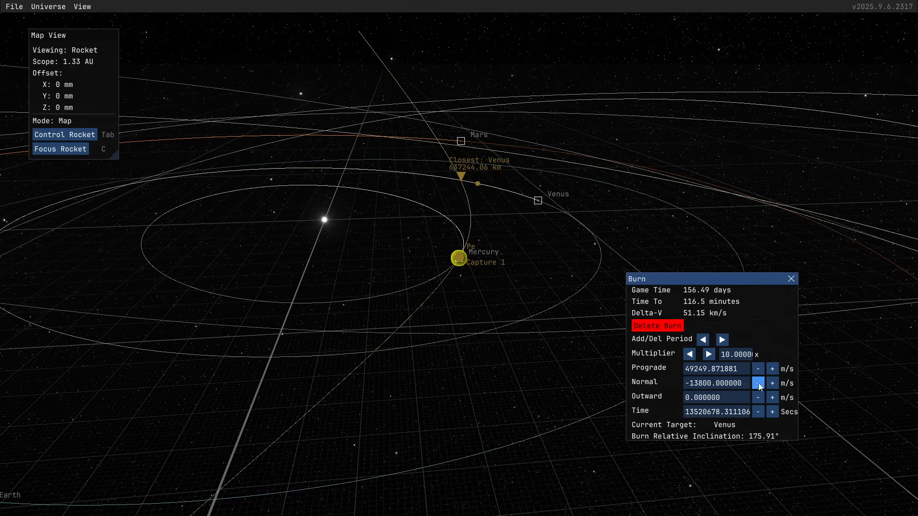
left_click(772, 411)
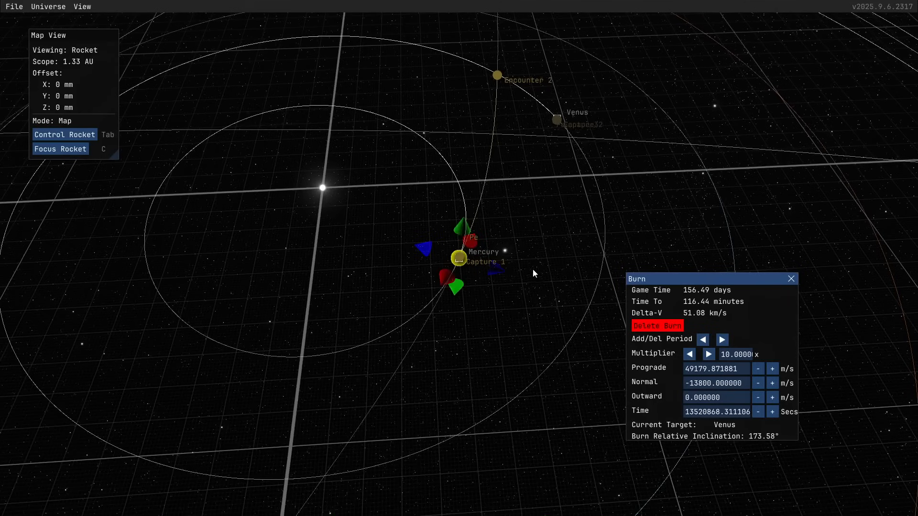
mouse_move(557, 121)
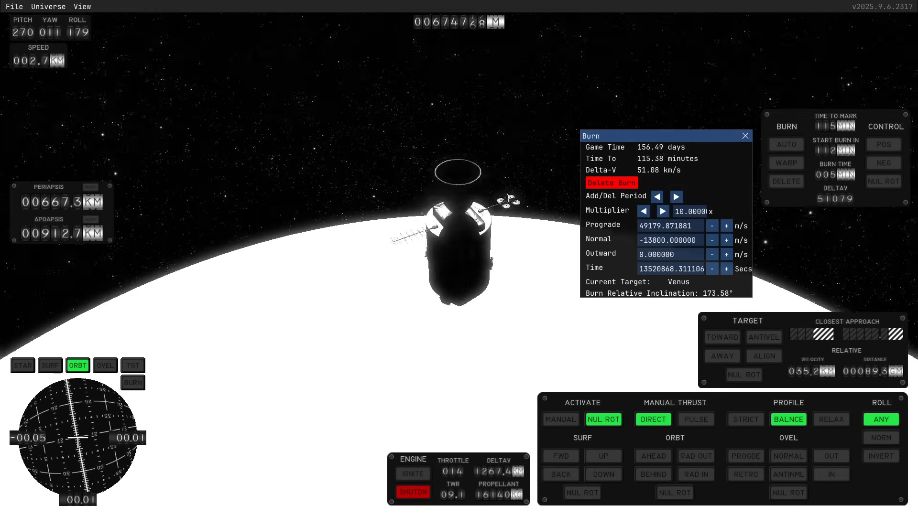
mouse_move(796, 144)
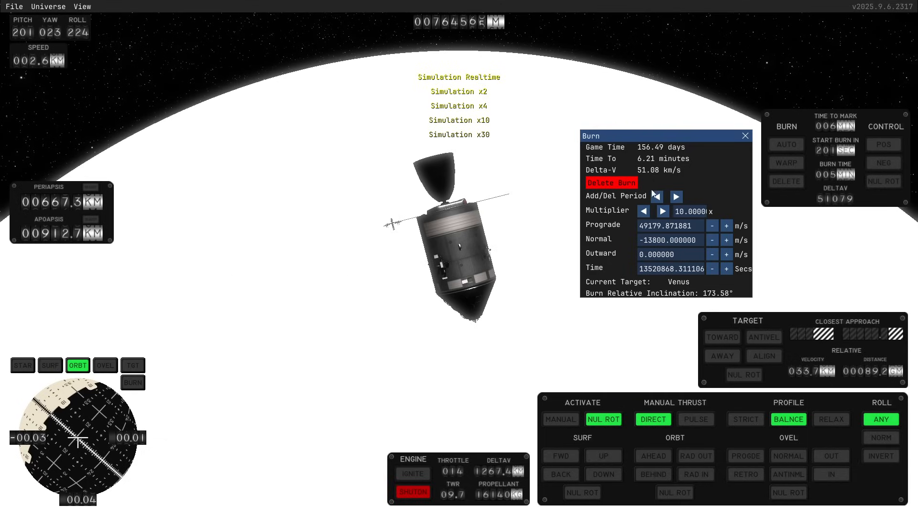
Set the planned burn to AUTO and hold the craft along the burn direction with POS.
left_click(786, 145)
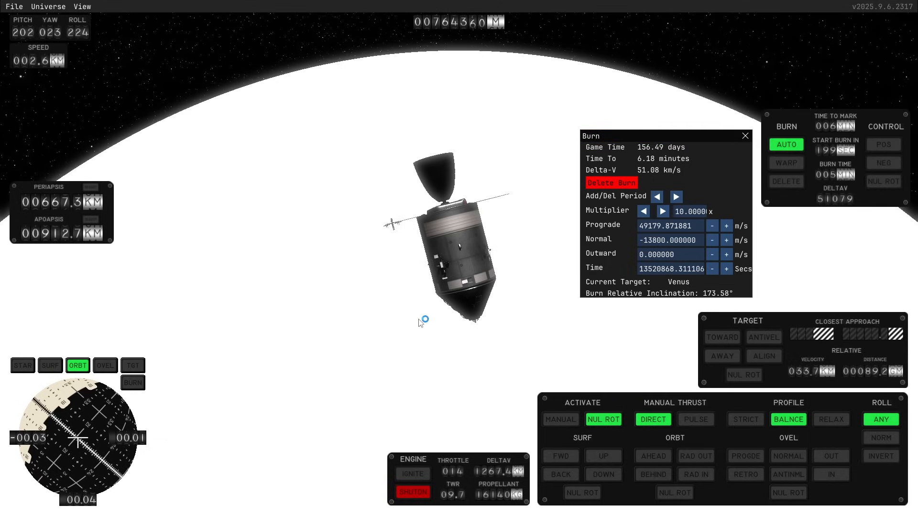
left_click(744, 136)
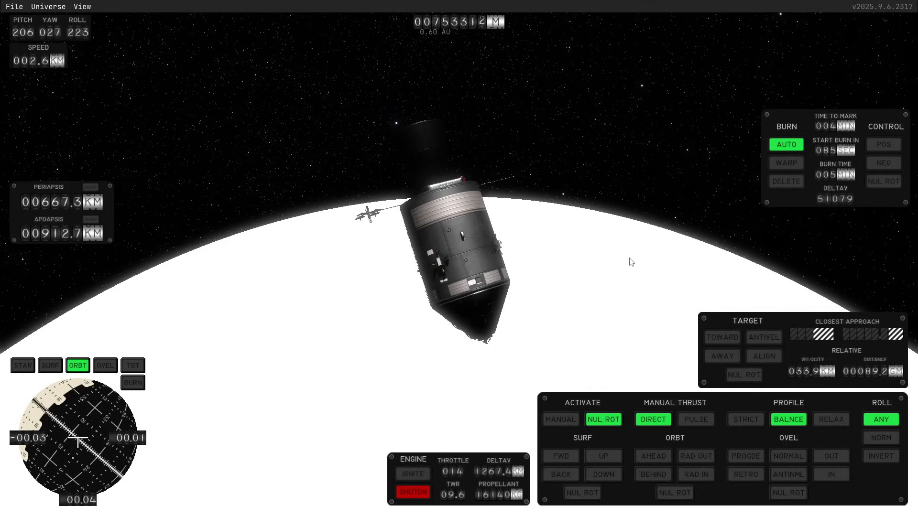
left_click(882, 145)
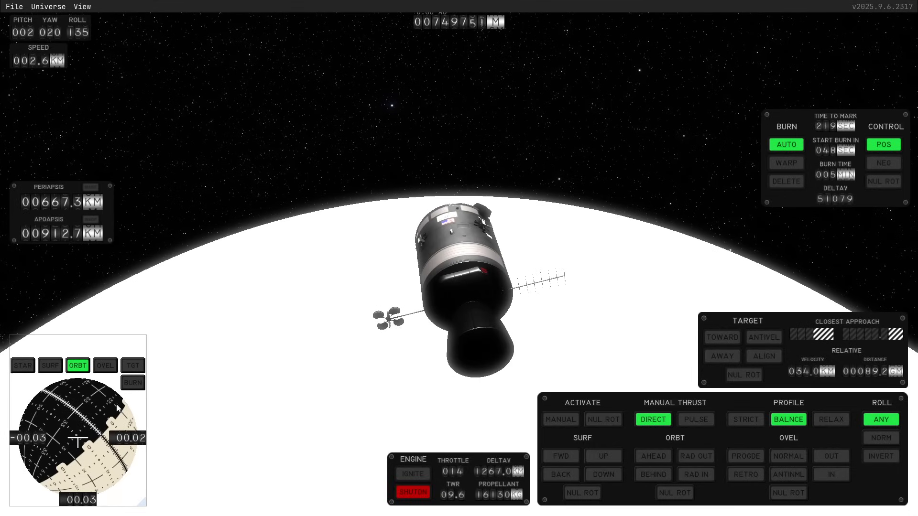
Let the automatic Venus burn fire, sending the craft onto an escape trajectory.
left_click(132, 383)
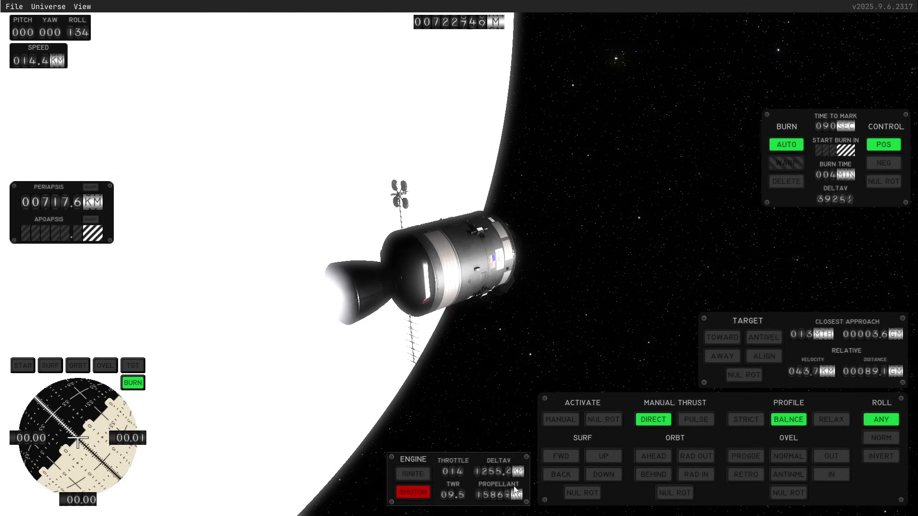
mouse_move(453, 472)
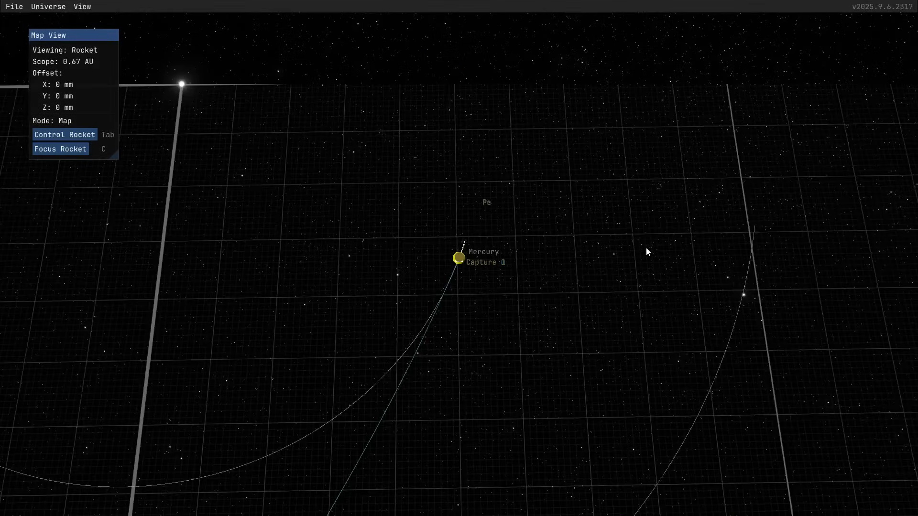
Zoom the map around Venus to view the new trajectory and its ~932 m/s burn.
scroll("down", 3)
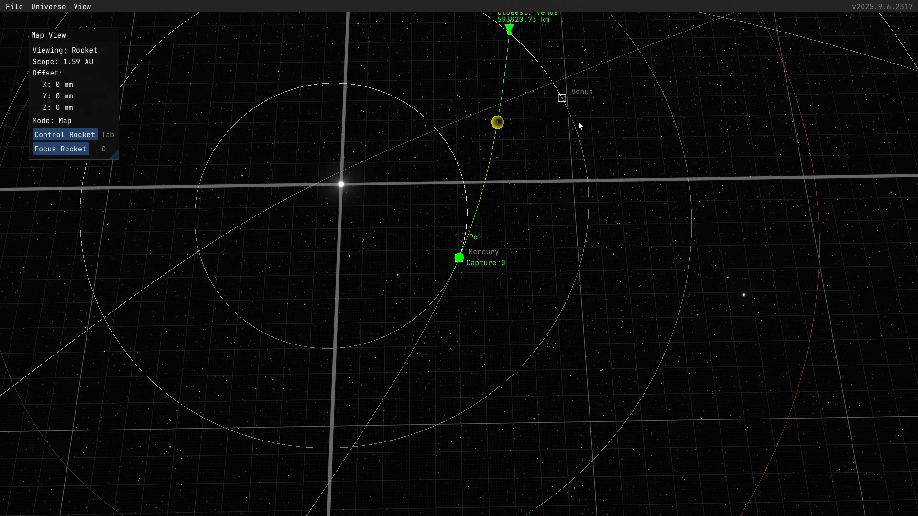
mouse_move(556, 93)
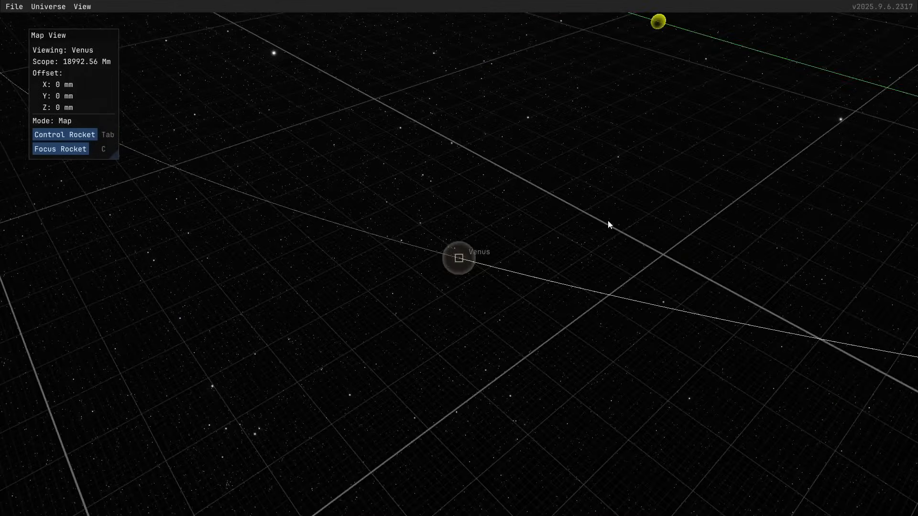
scroll("up", 3)
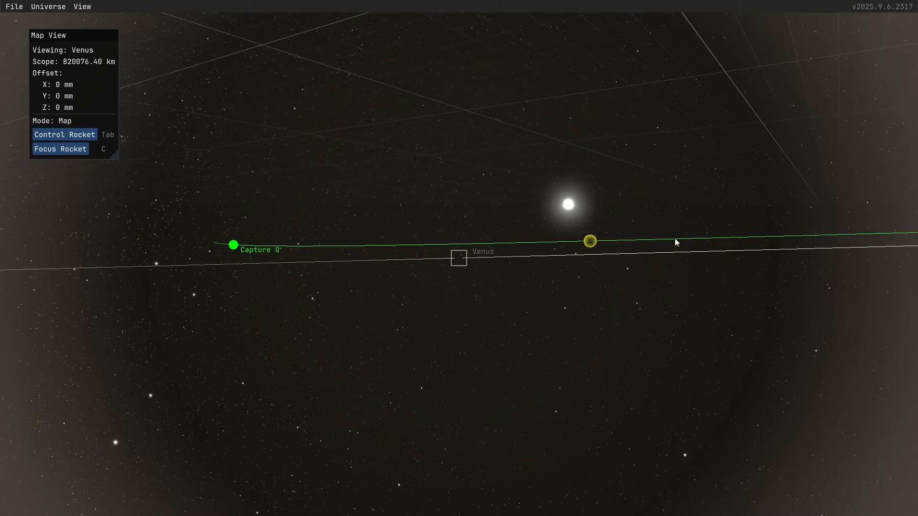
scroll("down", 3)
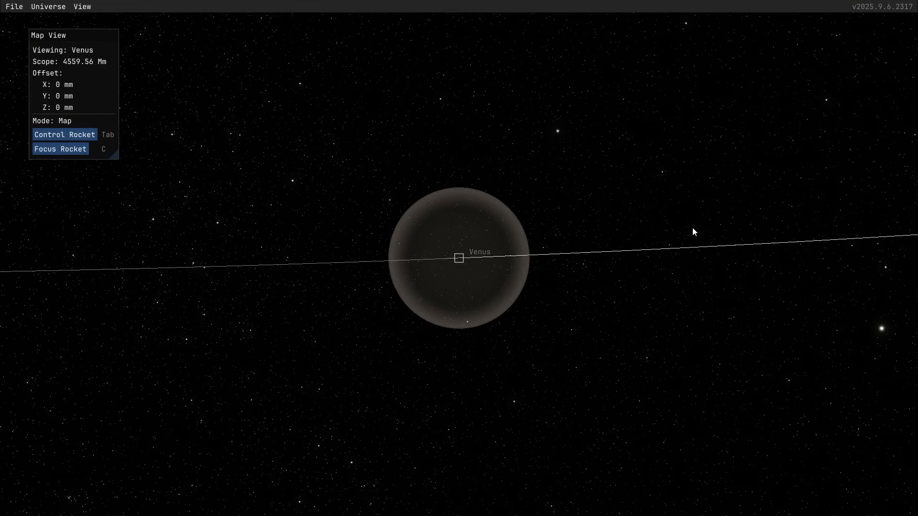
scroll("down", 3)
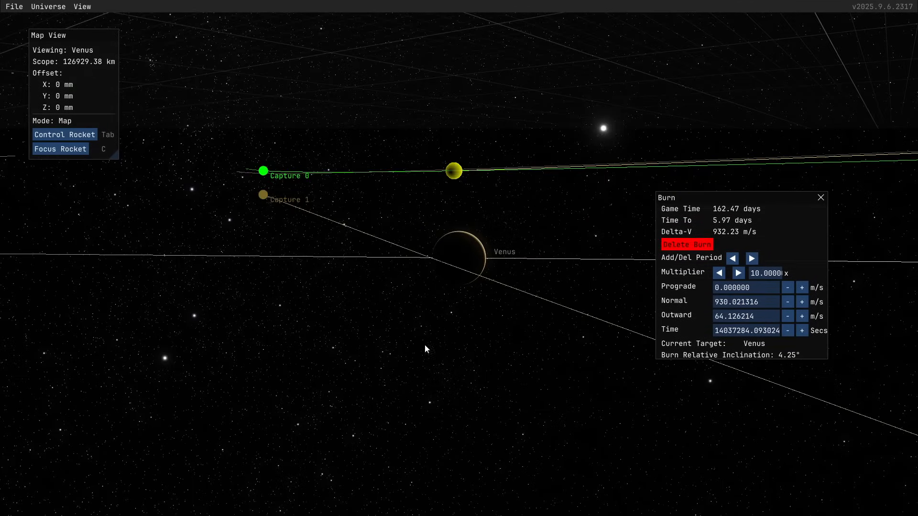
Zoom out from Venus and centre the map on the rocket with Focus Rocket.
scroll("down", 3)
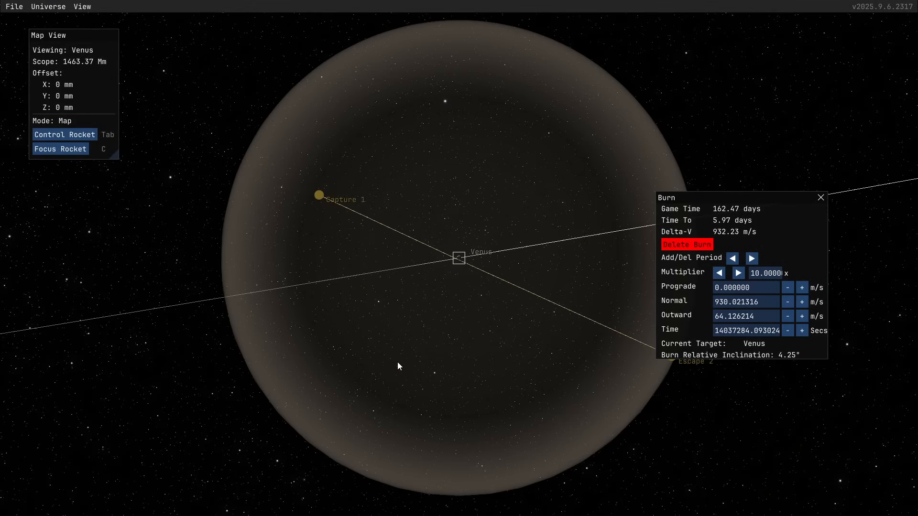
scroll("down", 3)
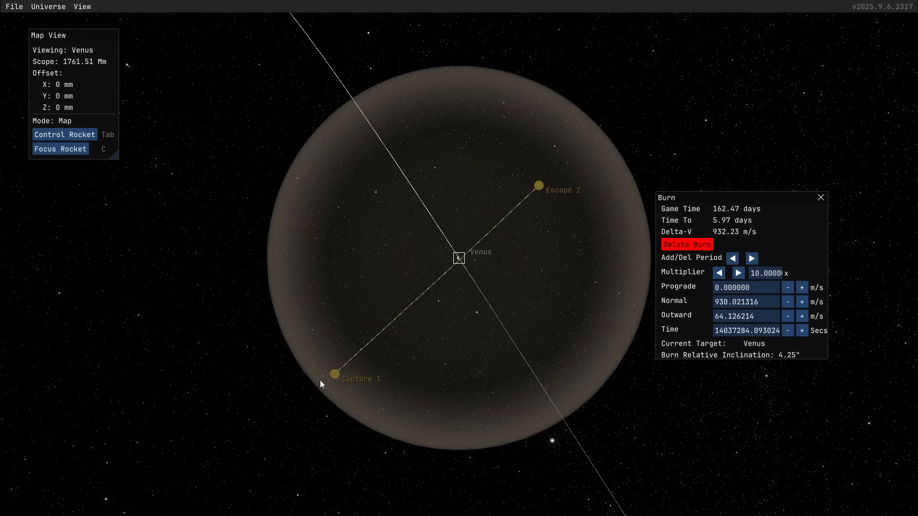
scroll("down", 3)
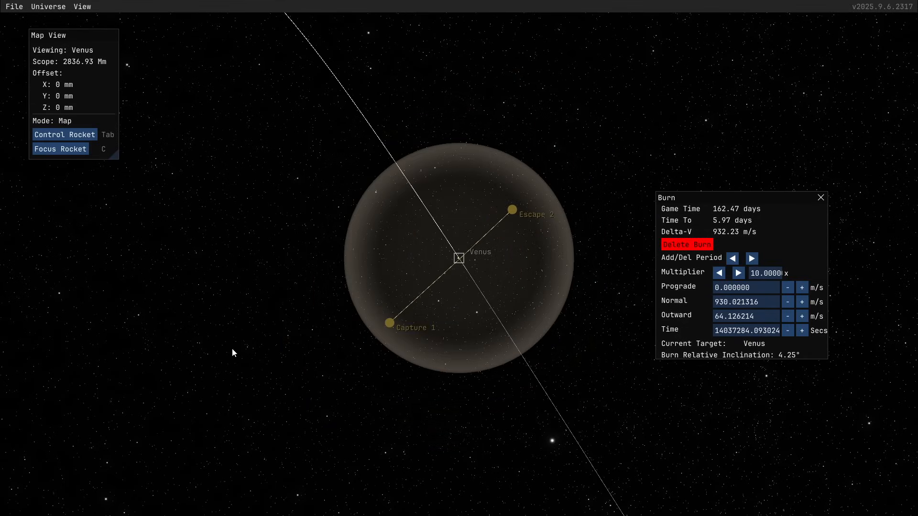
left_click(59, 149)
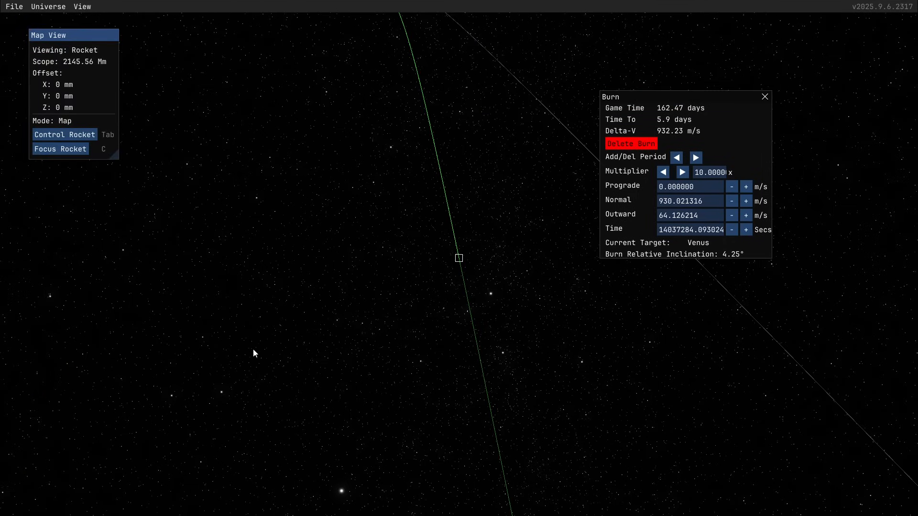
Bring the craft up to its Venus burn and dismiss the Burn window.
scroll("down", 3)
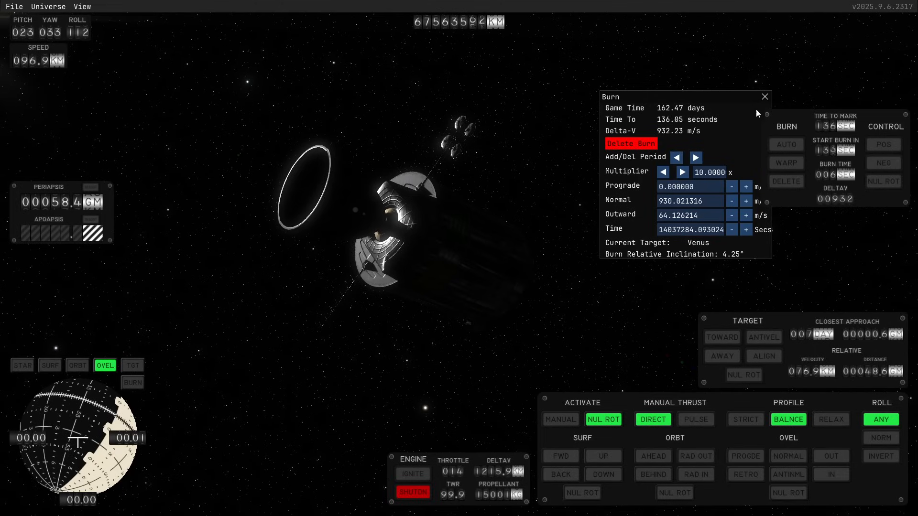
left_click(786, 145)
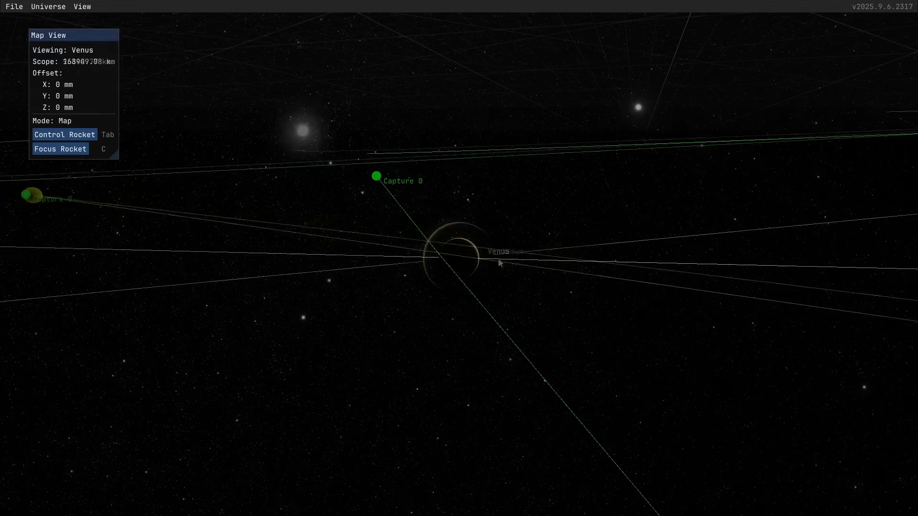
scroll("down", 3)
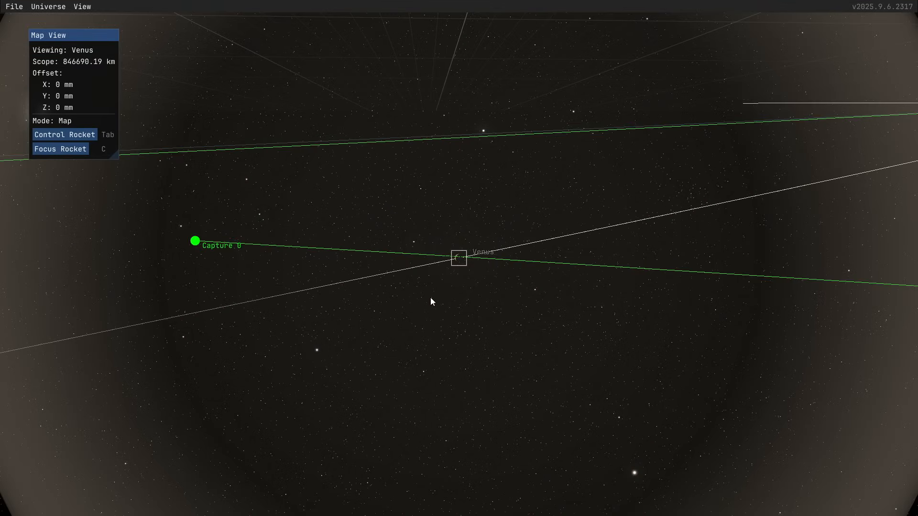
scroll("down", 3)
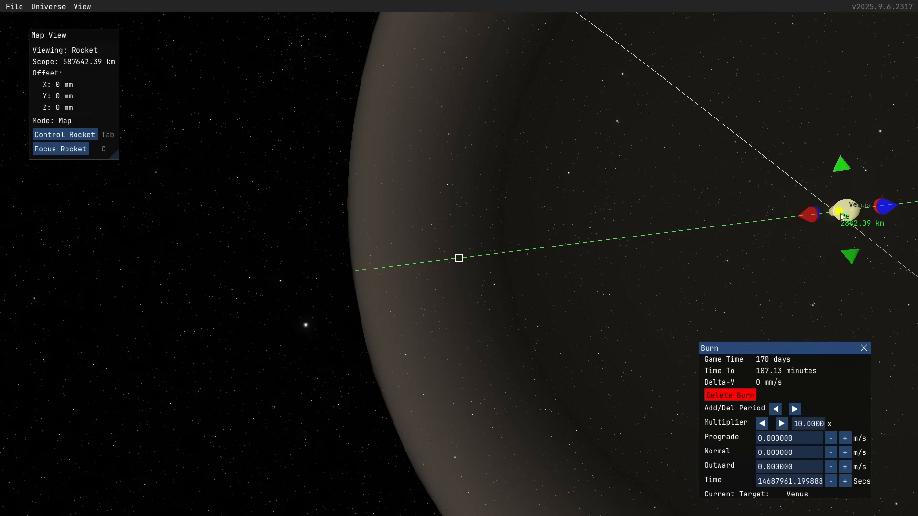
Ignite and shut down the engine manually to lower the Venus apoapsis to about 4,190 km.
left_click(830, 438)
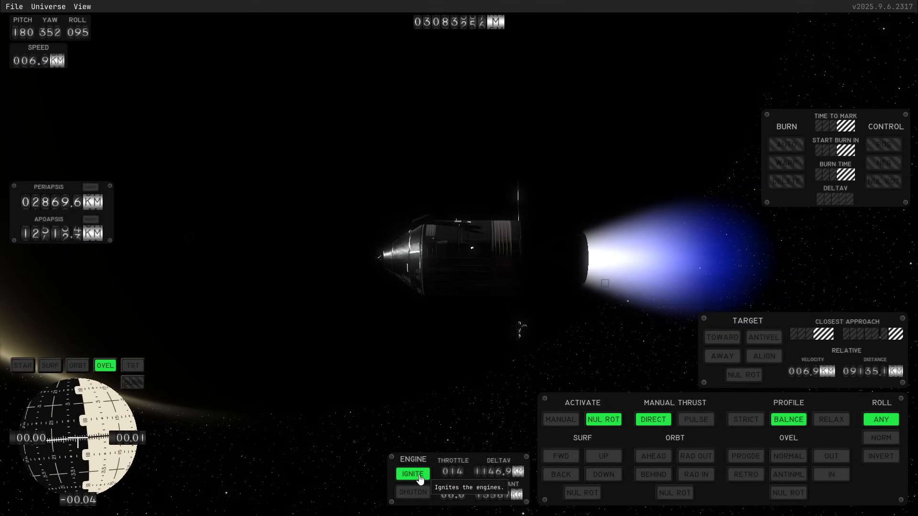
left_click(78, 365)
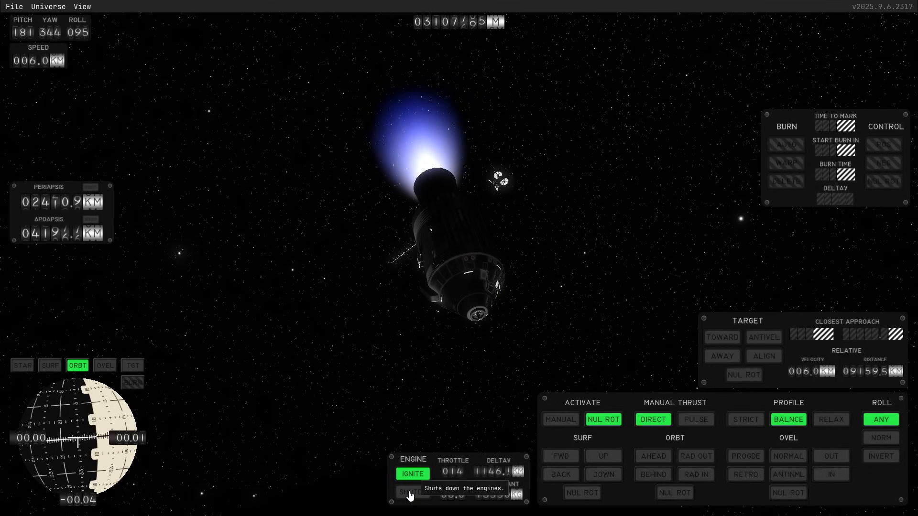
left_click(411, 491)
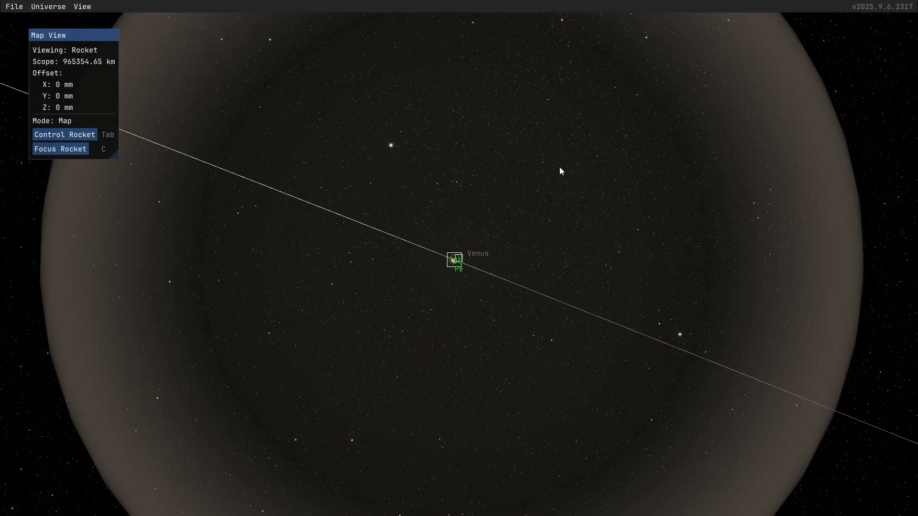
Nudge the burn's normal component and timing until the 41.6 km/s trajectory passes near Mars.
scroll("down", 3)
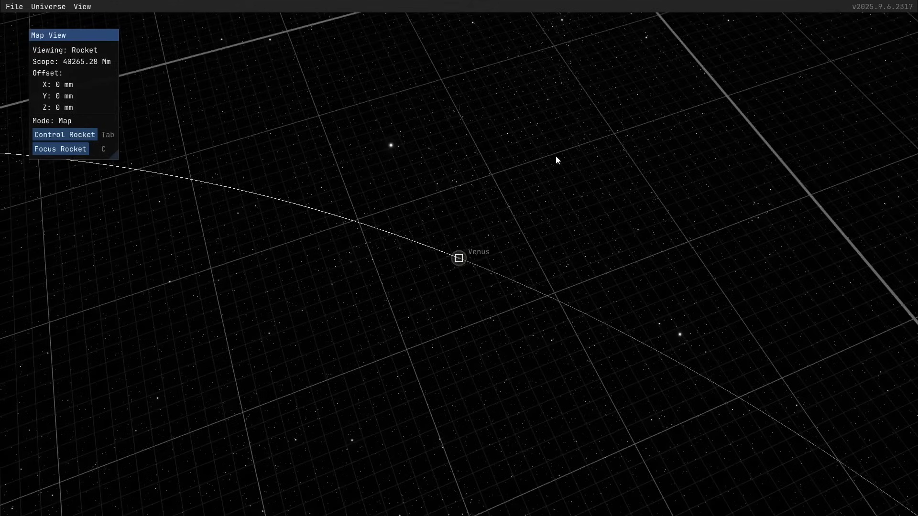
scroll("down", 3)
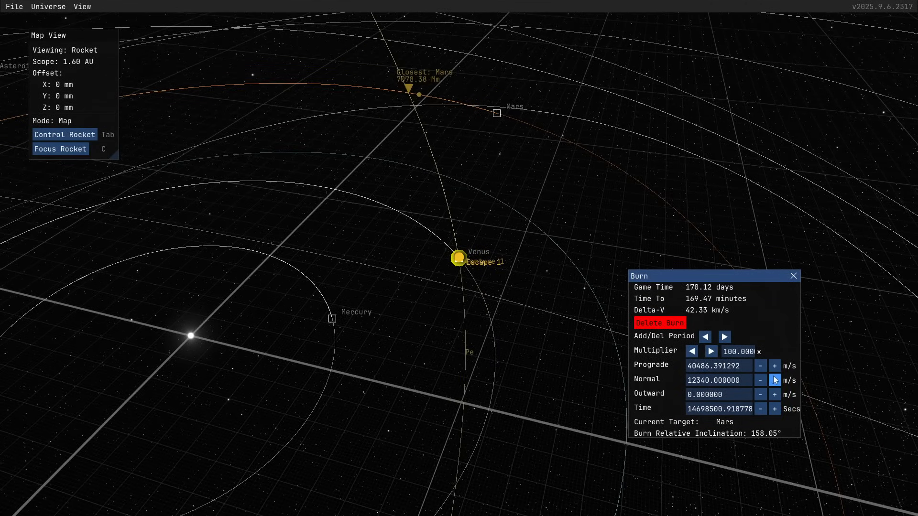
left_click(774, 379)
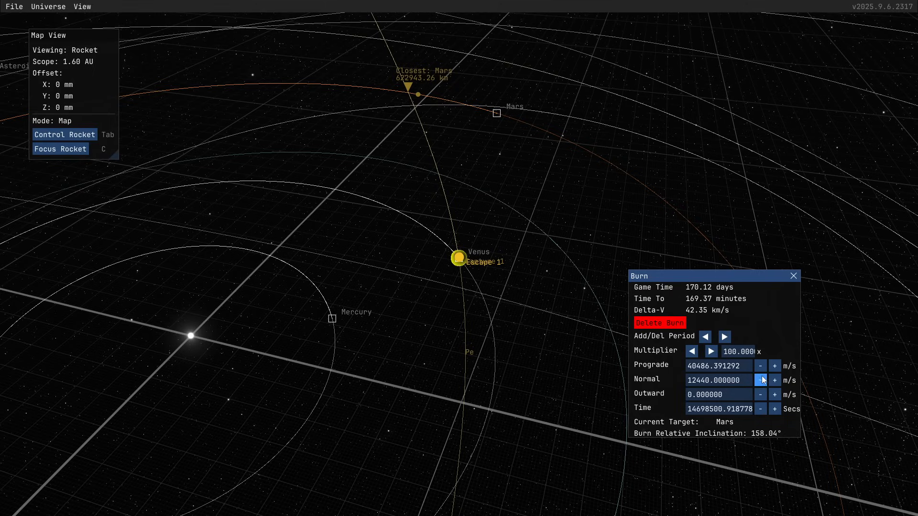
left_click(760, 380)
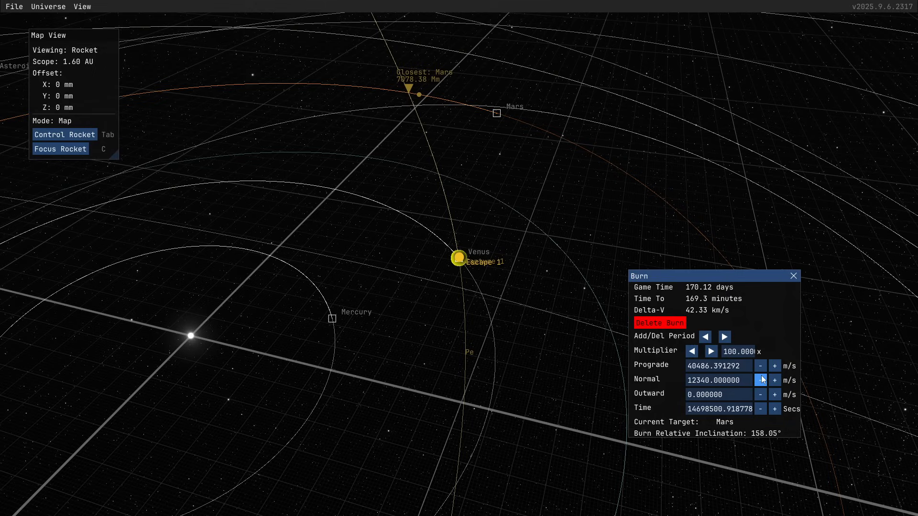
left_click(774, 379)
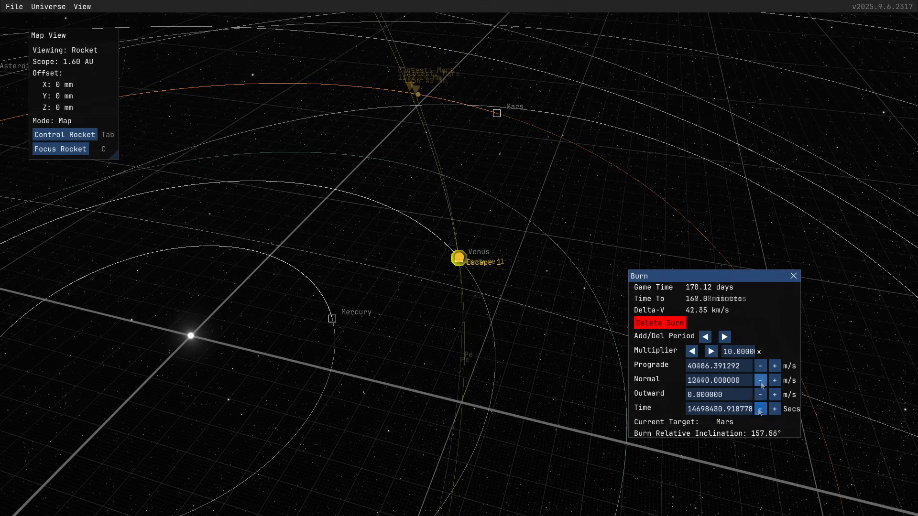
left_click(760, 380)
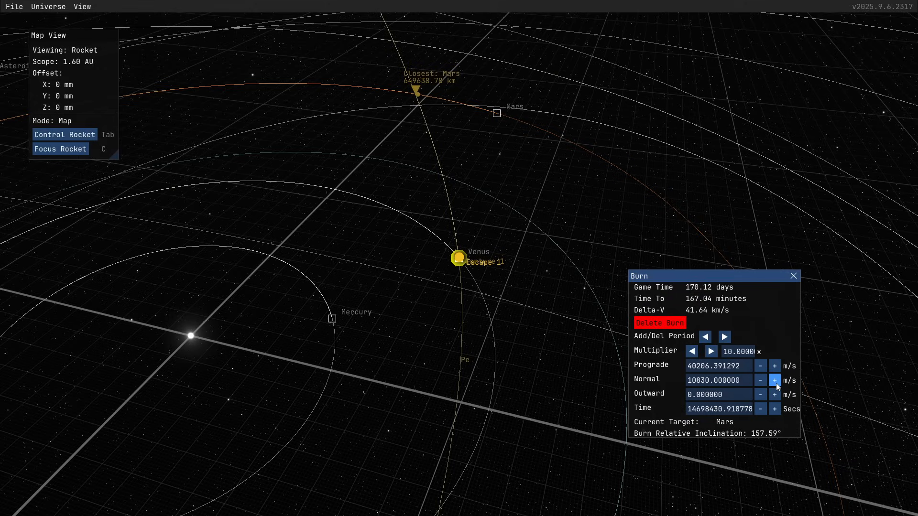
left_click(774, 380)
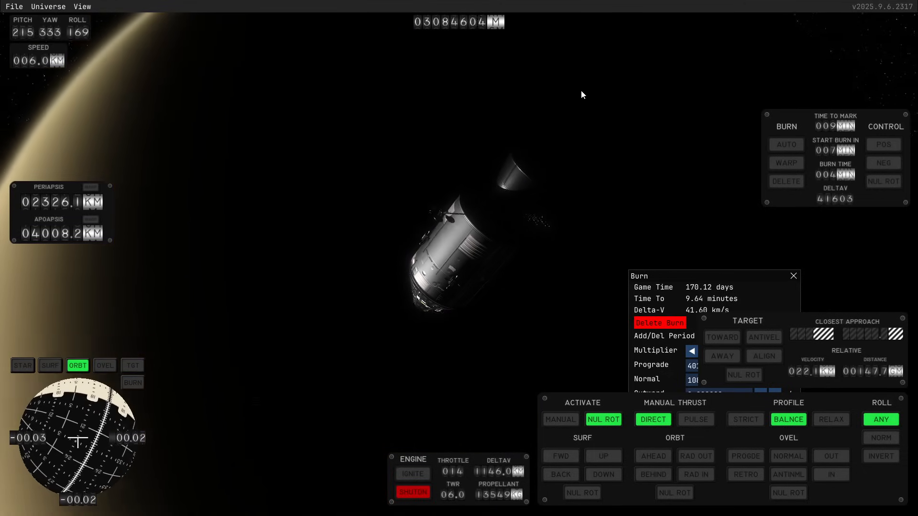
Hand the Mars escape burn to the autopilot and view the resulting trajectory on the map.
left_click(786, 162)
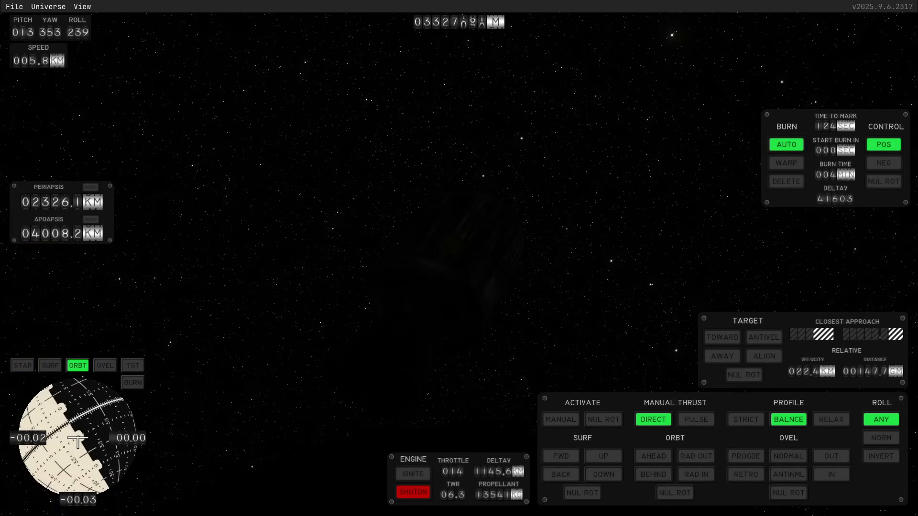
left_click(105, 366)
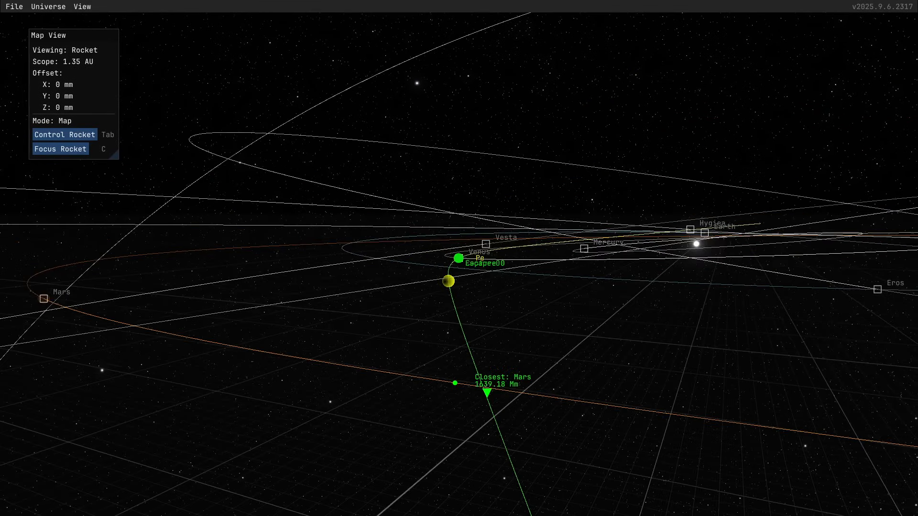
Add a ~16 m/s outward correction burn on the Mars-bound path and show the craft's orbital details.
left_click(450, 282)
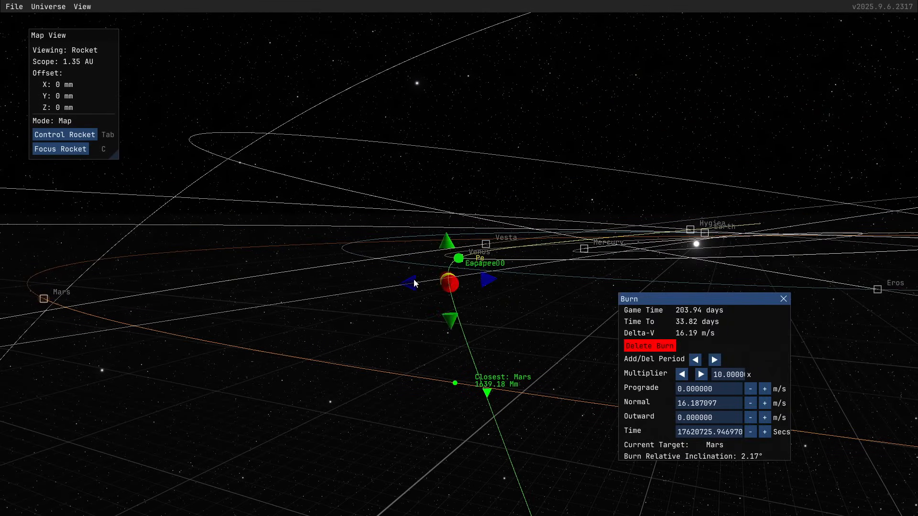
left_click(410, 279)
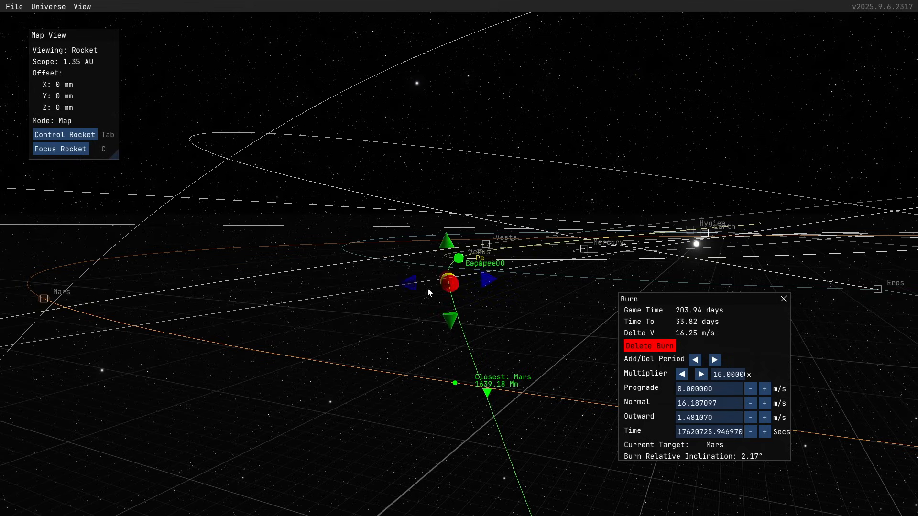
mouse_move(432, 270)
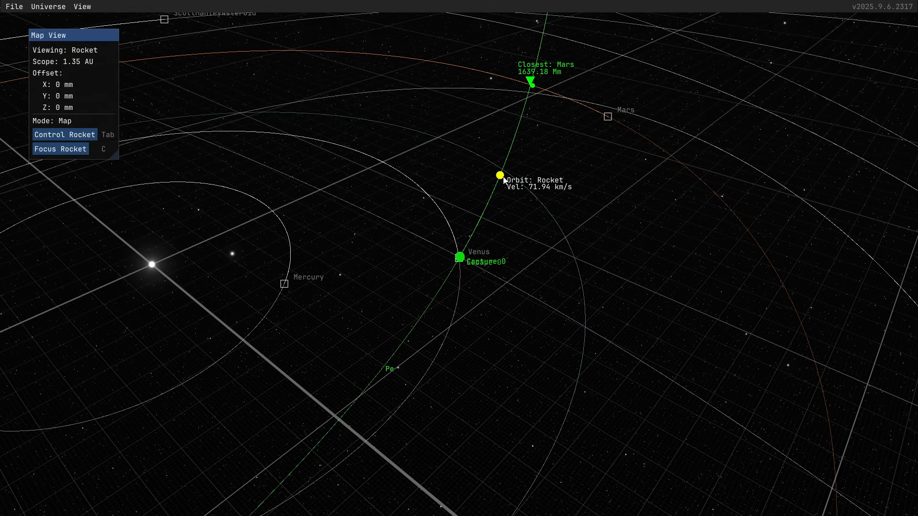
left_click(499, 175)
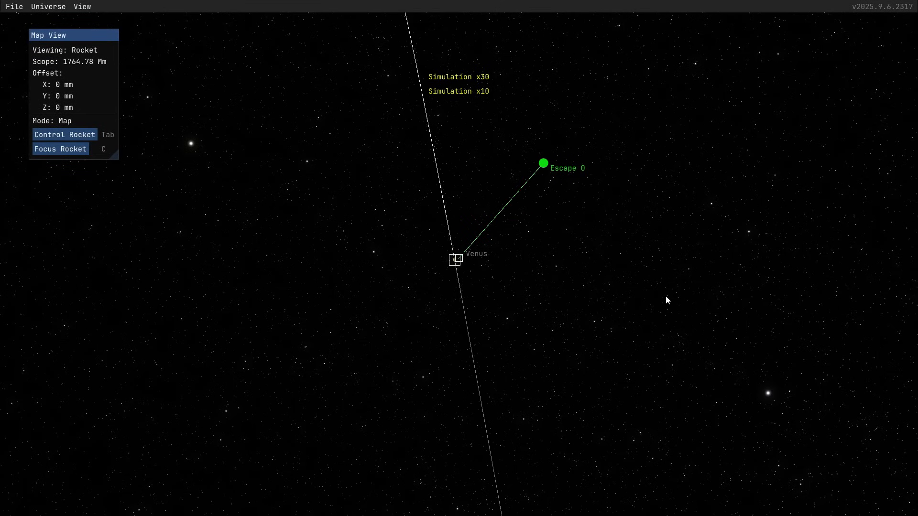
Fast-forward the simulation as the rocket coasts toward its Venus escape point.
key("Tab")
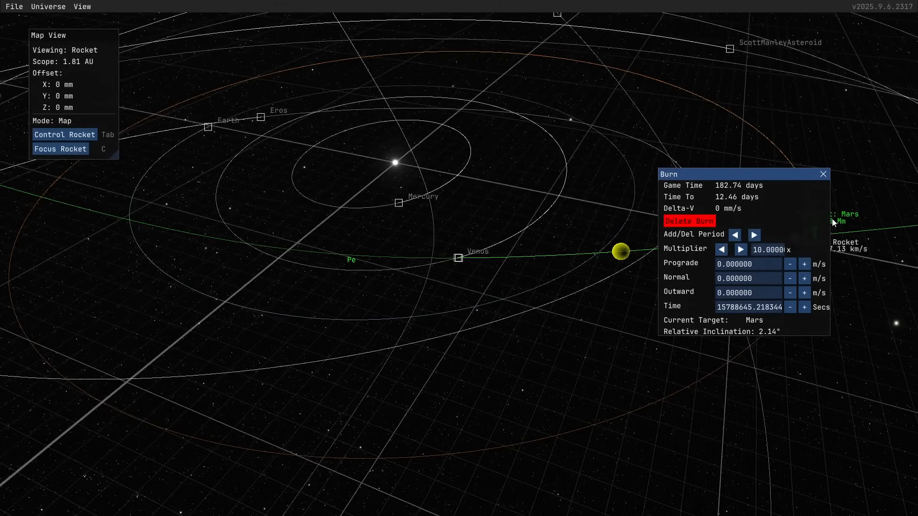
Inspect the Closest: Mars marker on the map, then return to the flight view.
left_click_drag(744, 174, 304, 301)
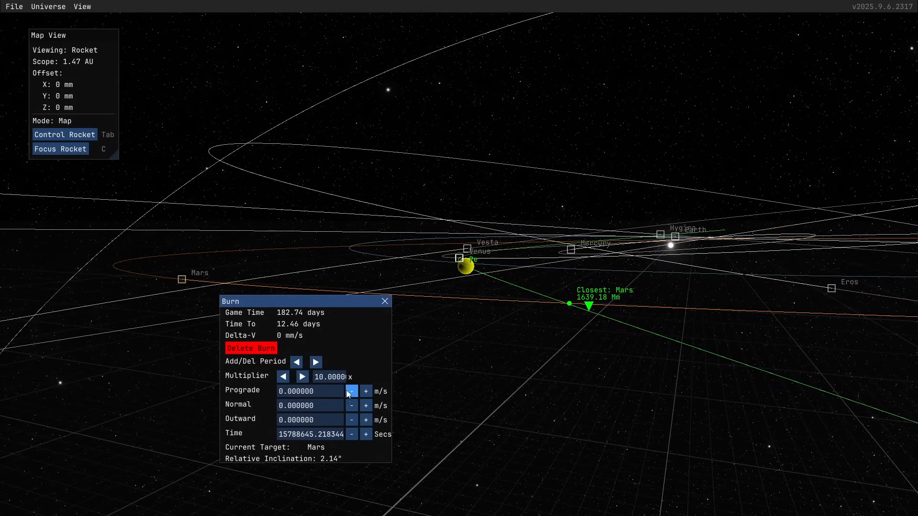
left_click(351, 391)
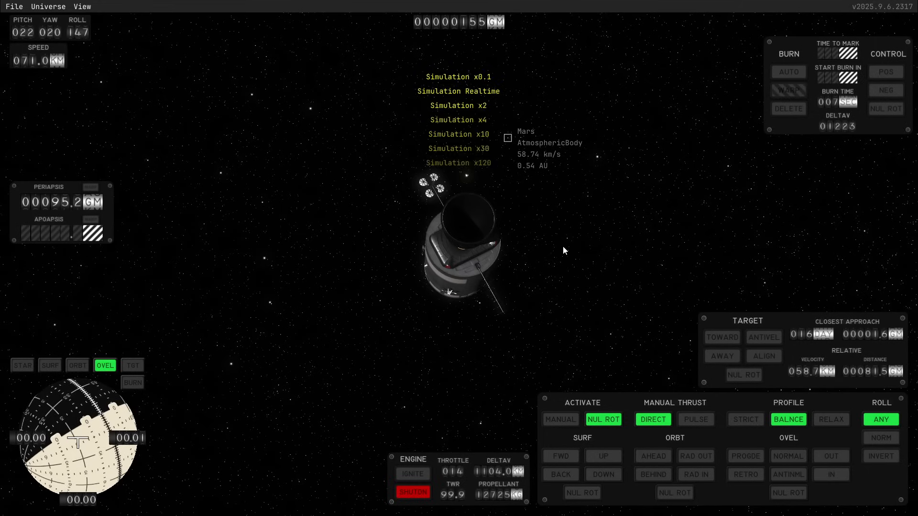
Align the craft with the positive burn direction using POS control.
left_click(788, 71)
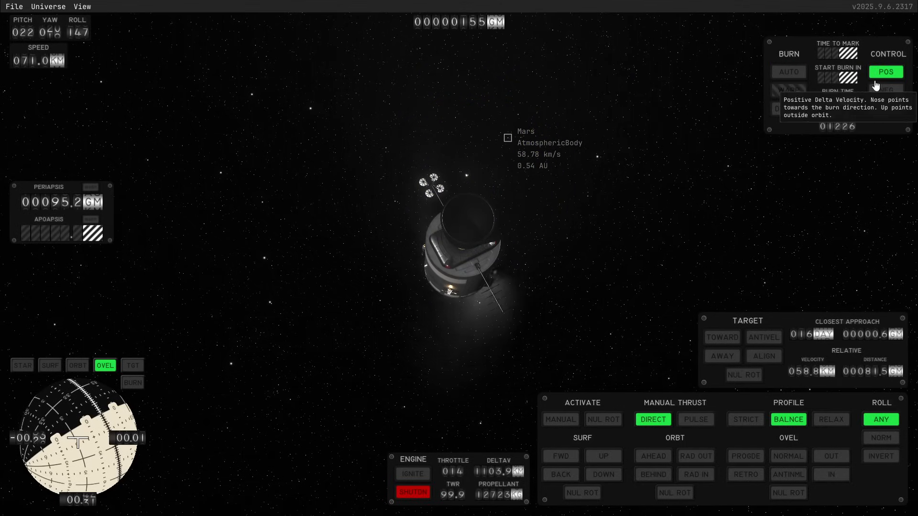
left_click(884, 72)
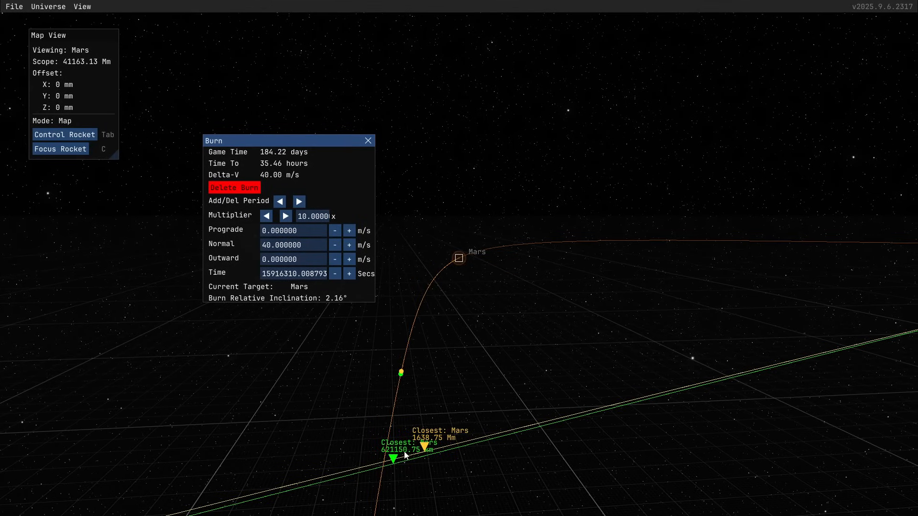
mouse_move(427, 457)
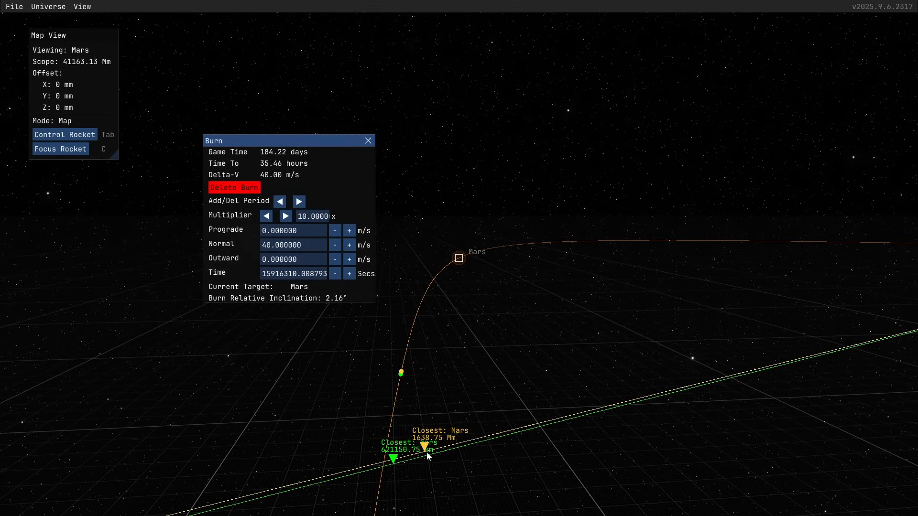
mouse_move(426, 443)
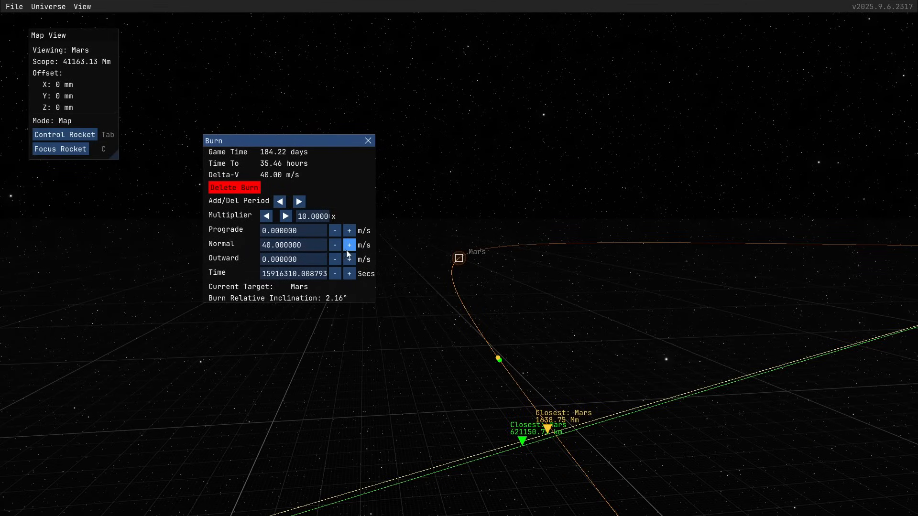
Step the burn's normal component up to 420 m/s, lowering Mars closest approach to ~1519 Mm.
left_click(349, 245)
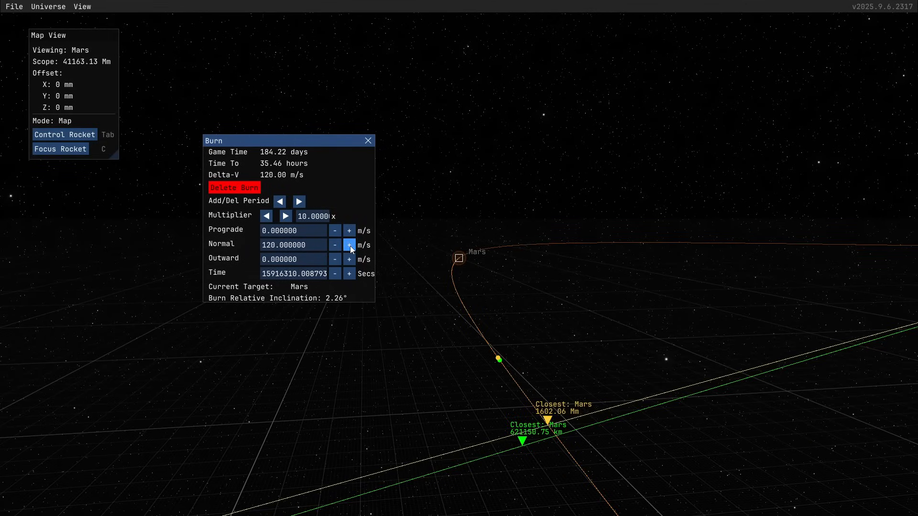
left_click(348, 244)
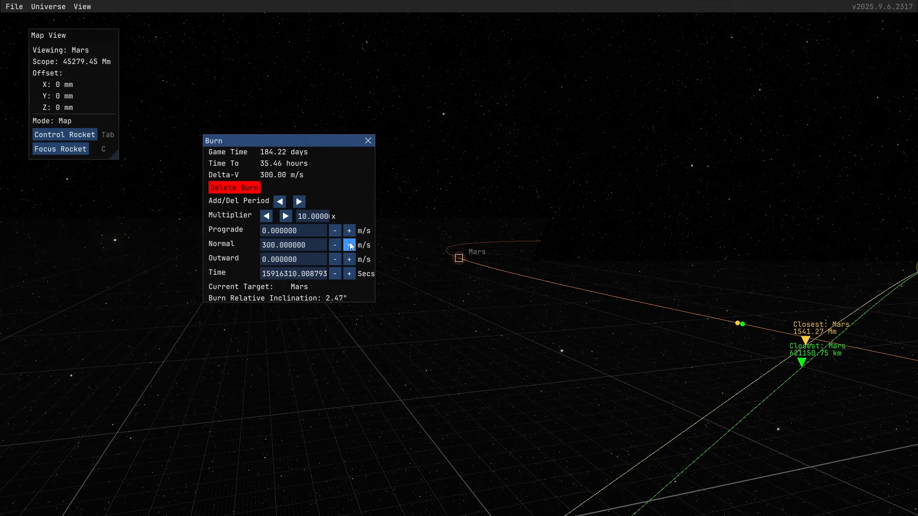
left_click(349, 245)
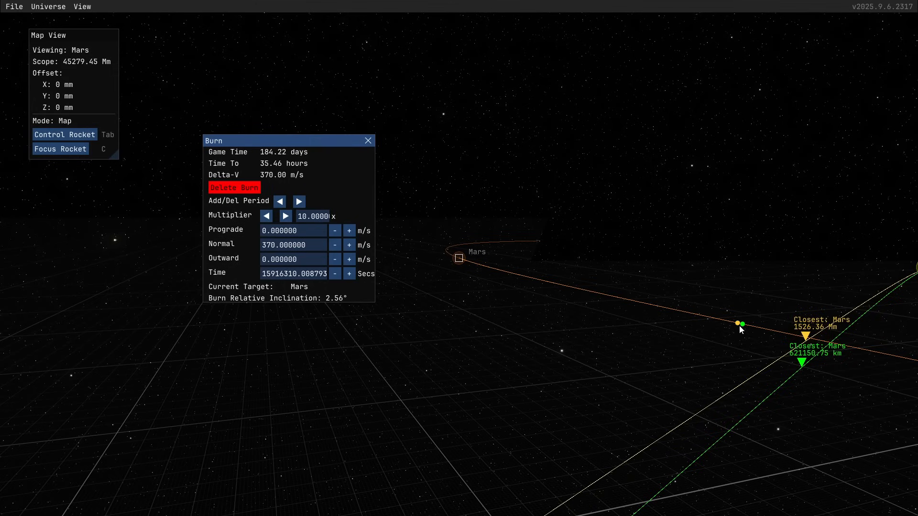
mouse_move(737, 330)
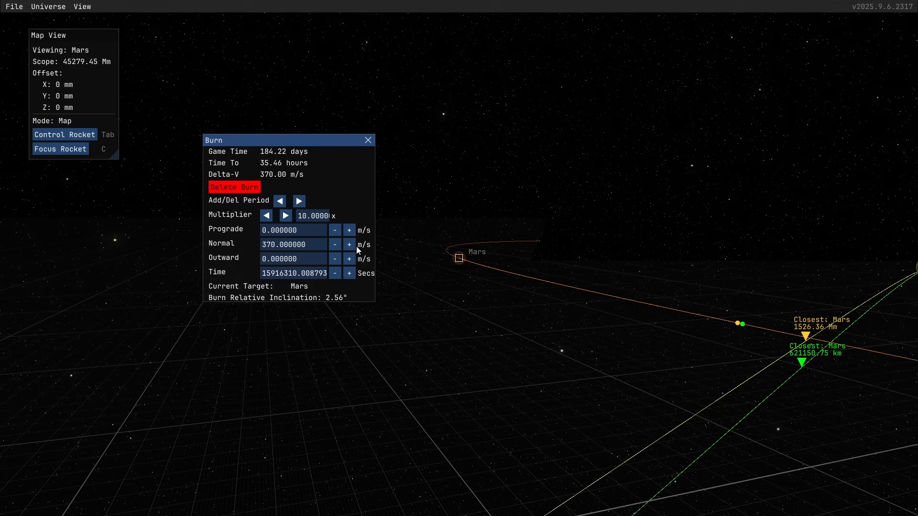
left_click(348, 244)
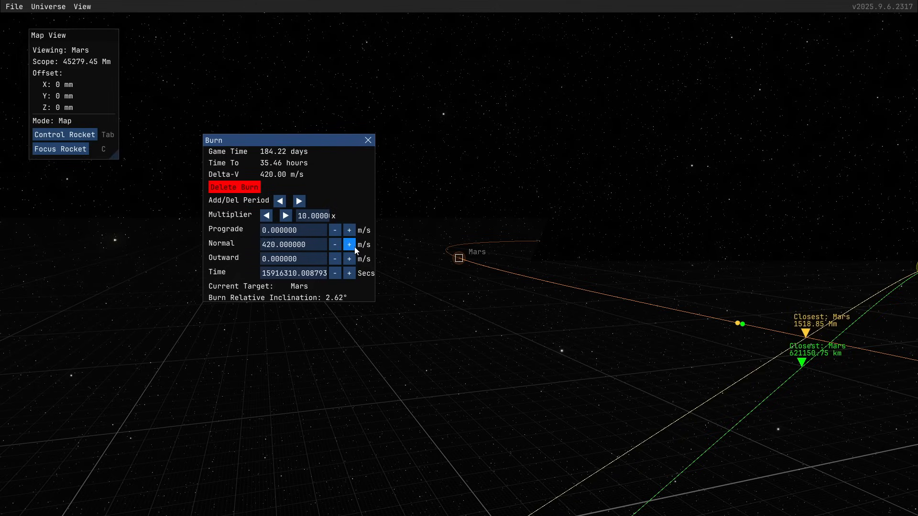
left_click(349, 244)
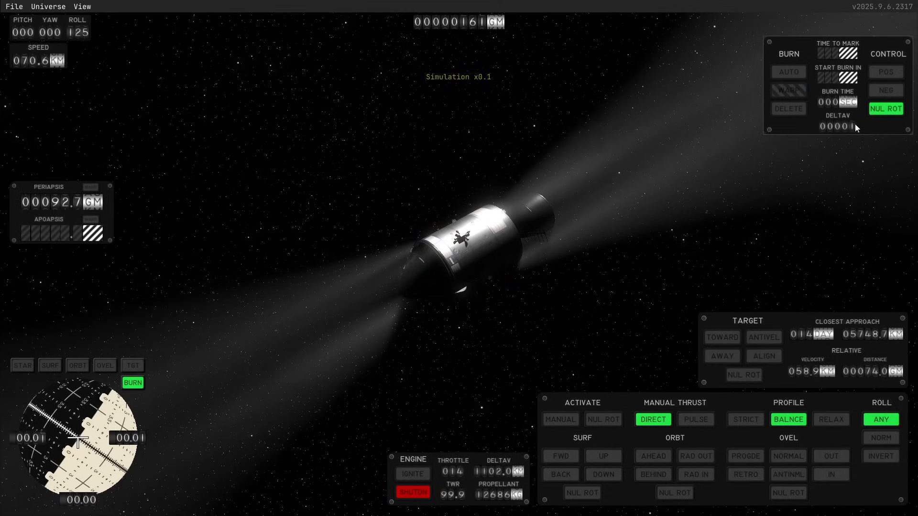
mouse_move(885, 108)
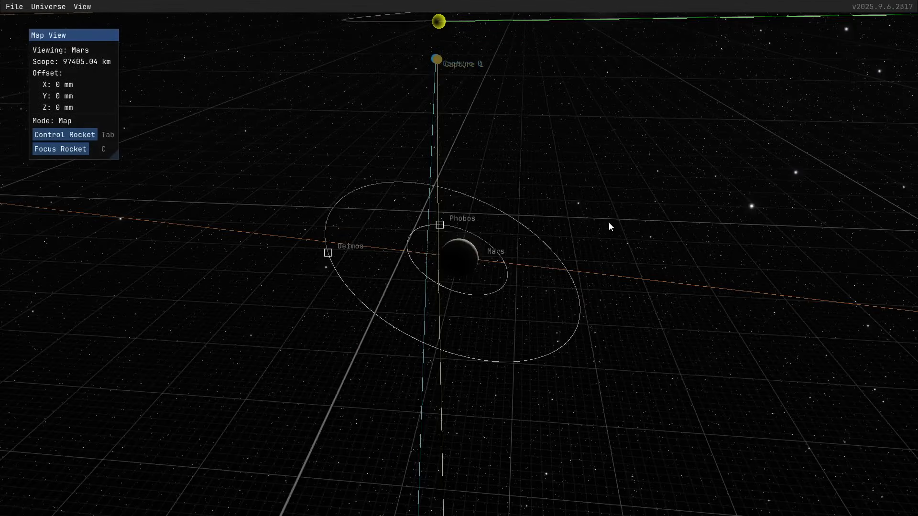
Centre the map on the spacecraft and zoom out to prepare the Mars capture burn.
left_click(60, 150)
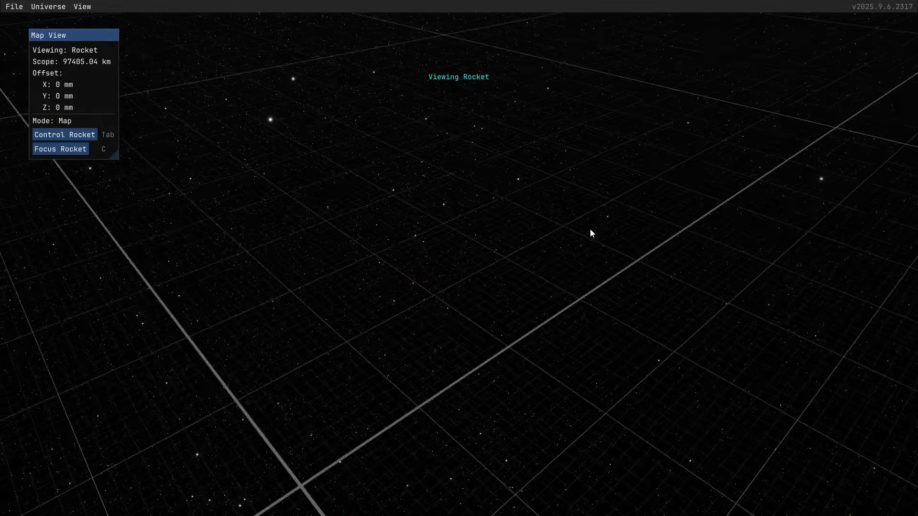
scroll("down", 3)
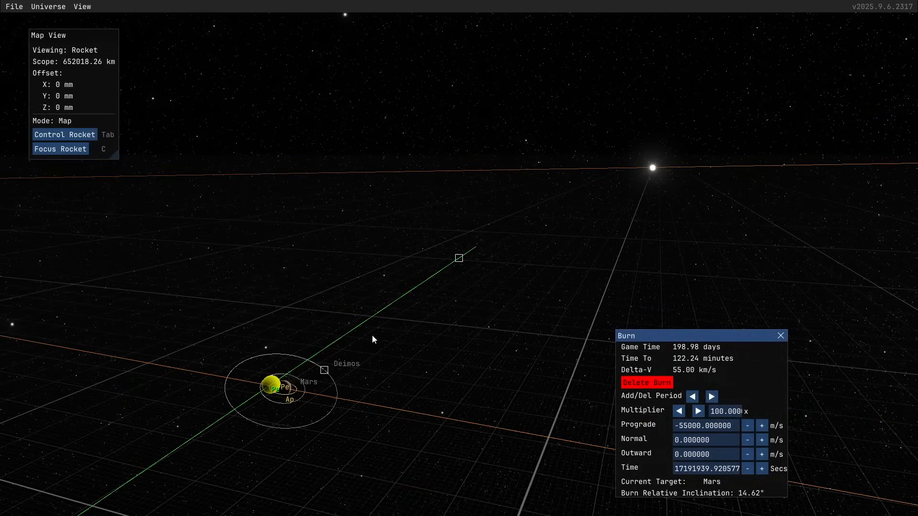
scroll("down", 3)
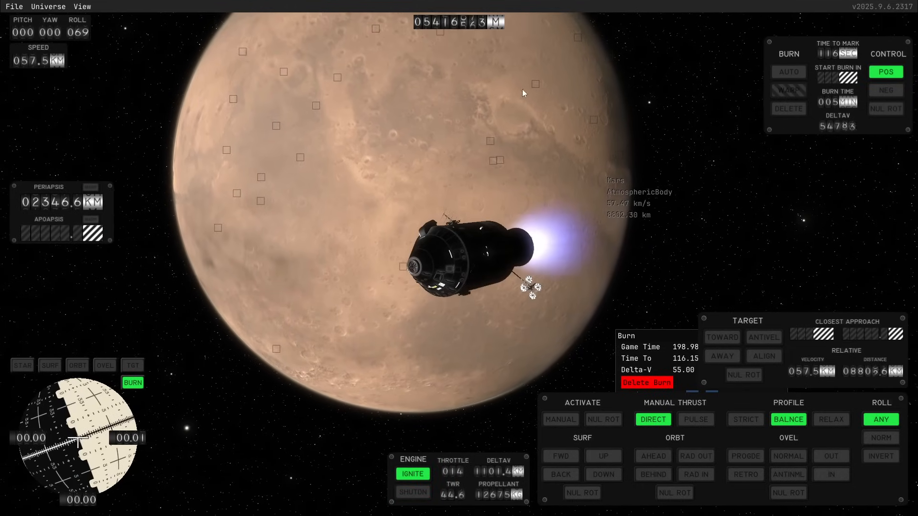
mouse_move(770, 261)
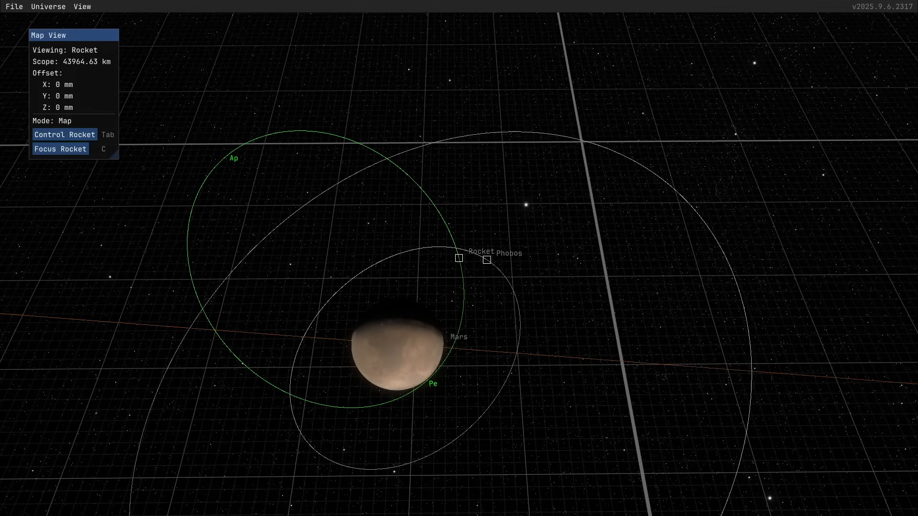
Leave the map and return to the craft orbiting Mars at about 299 × 1,405 km.
key(".")
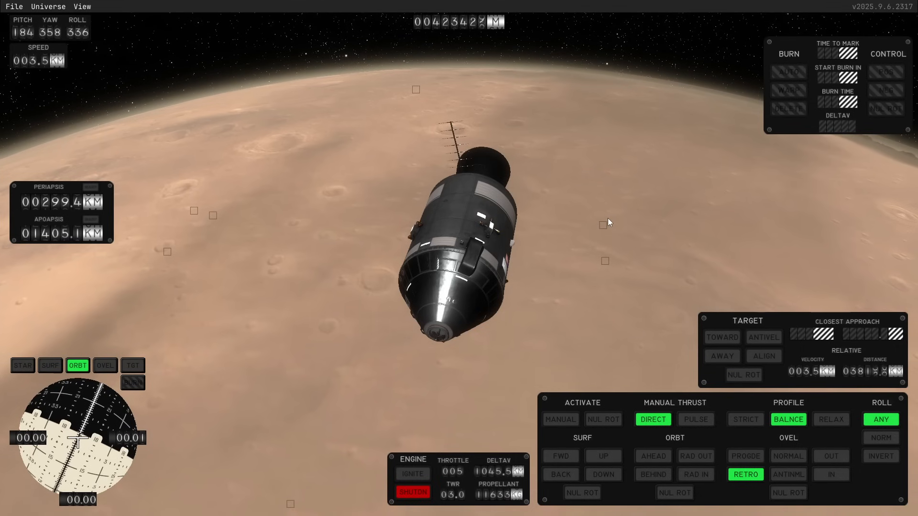
key("m")
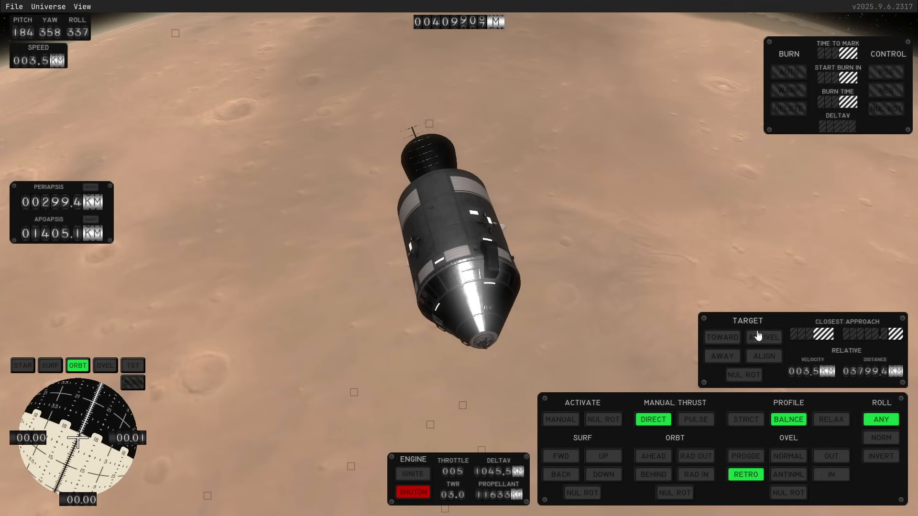
mouse_move(726, 235)
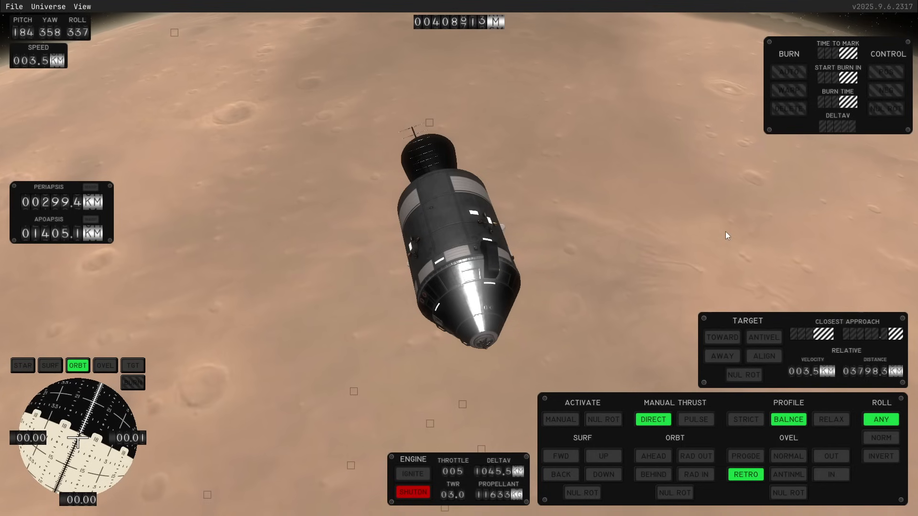